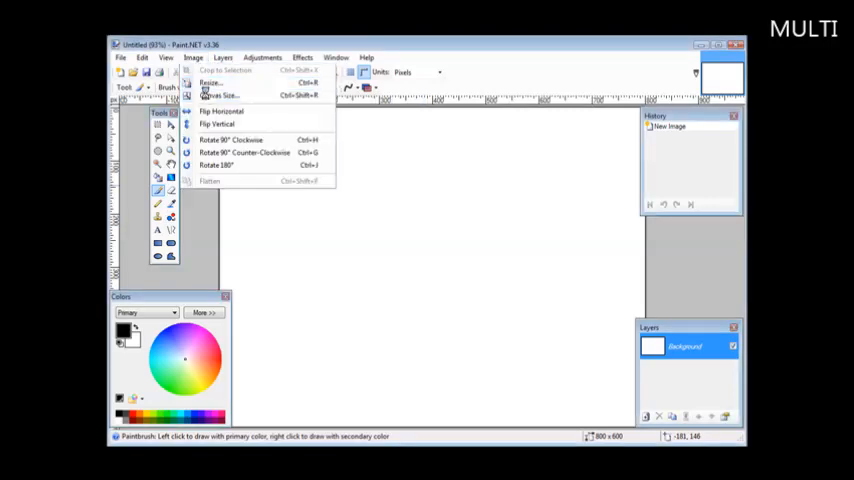
Resize the canvas to 650 × 125 pixels with aspect ratio unlocked
click(220, 94)
text(650)
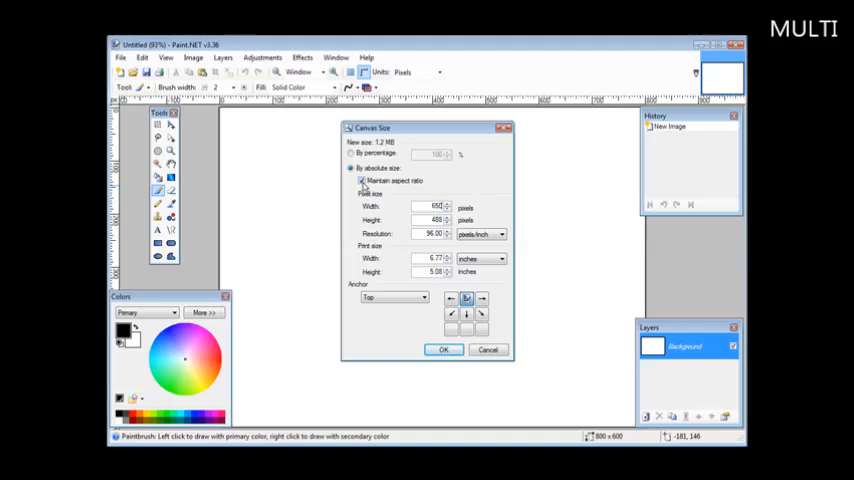
click(362, 181)
text(125)
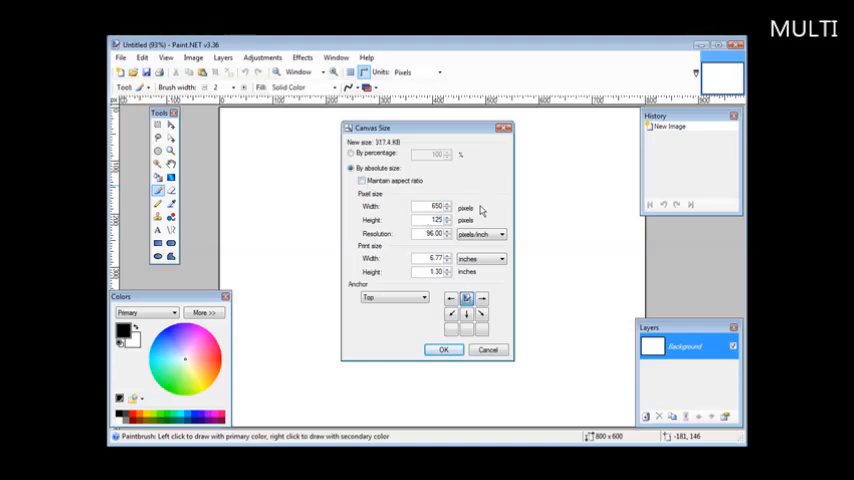
triple_click(433, 233)
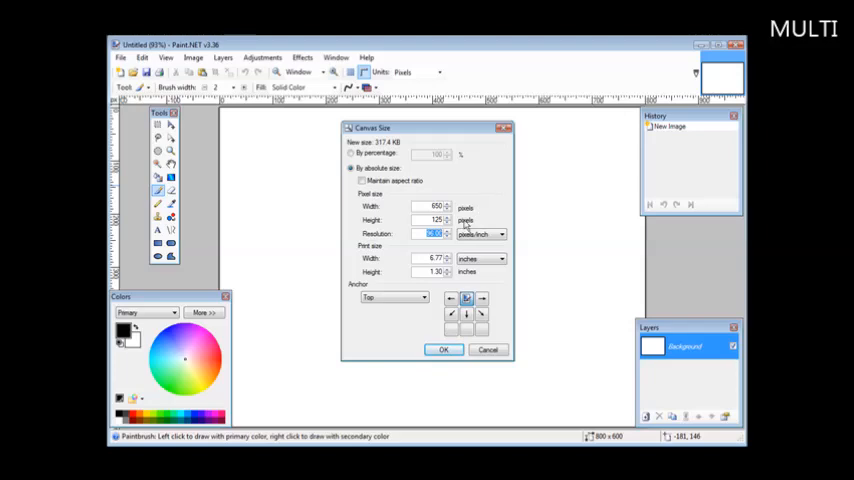
click(444, 349)
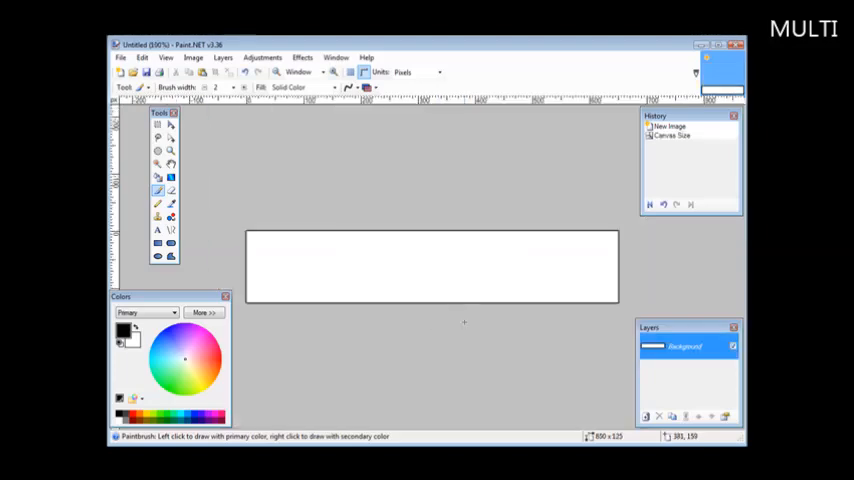
mouse_move(538, 261)
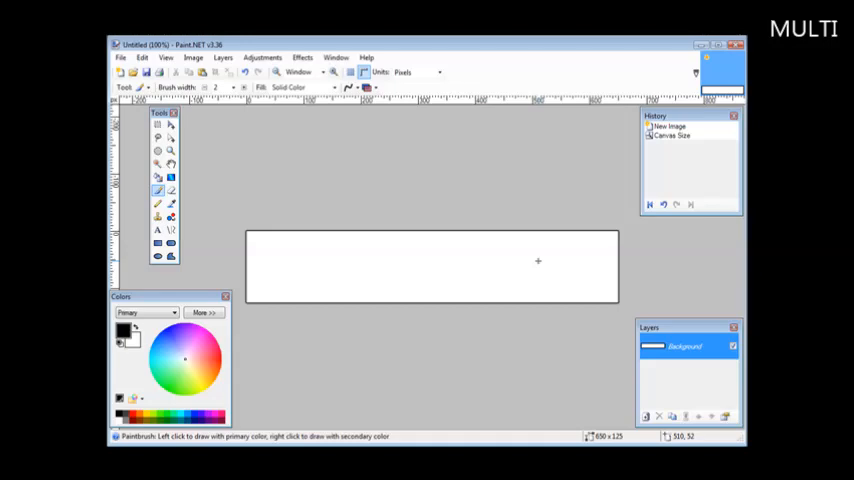
mouse_move(539, 246)
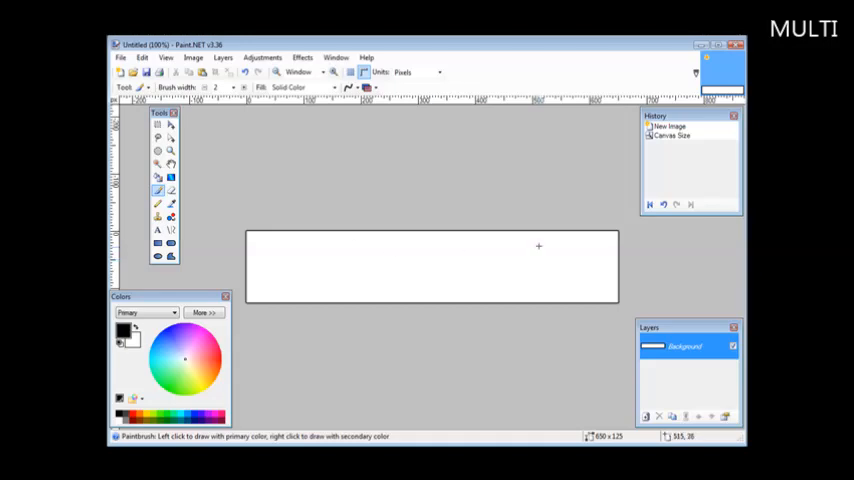
mouse_move(537, 265)
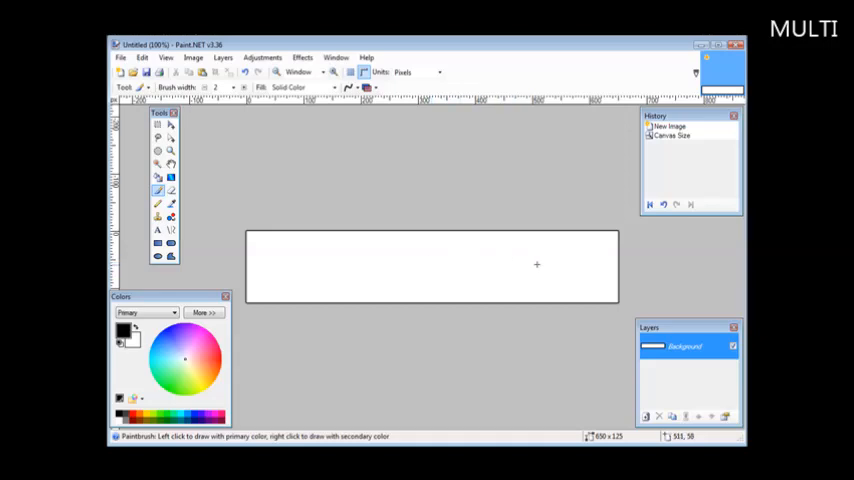
mouse_move(394, 131)
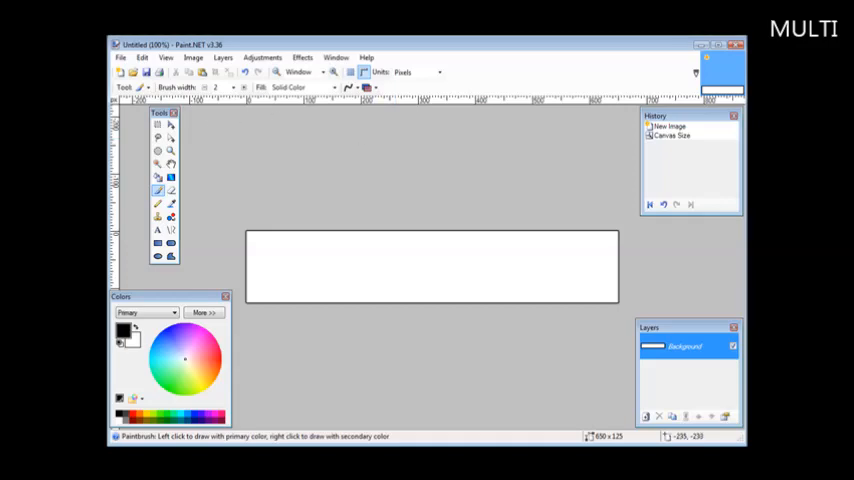
Add a transparent layer over the background, then move aside and close the History window
click(223, 57)
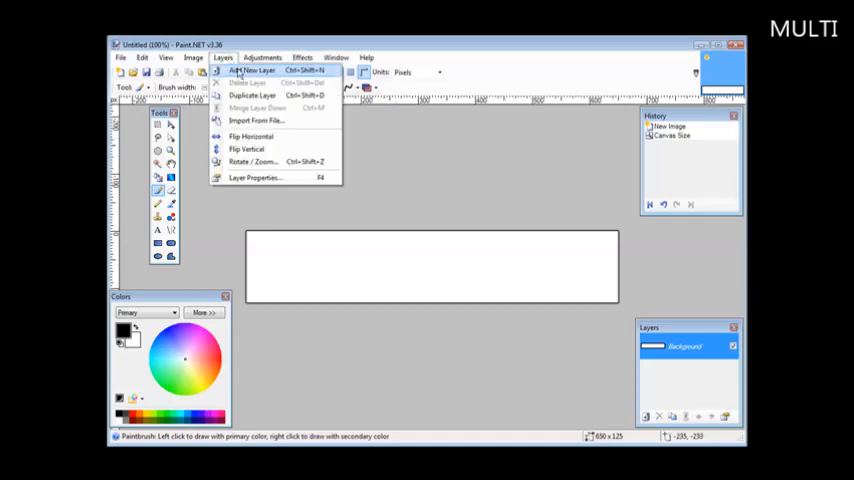
click(251, 71)
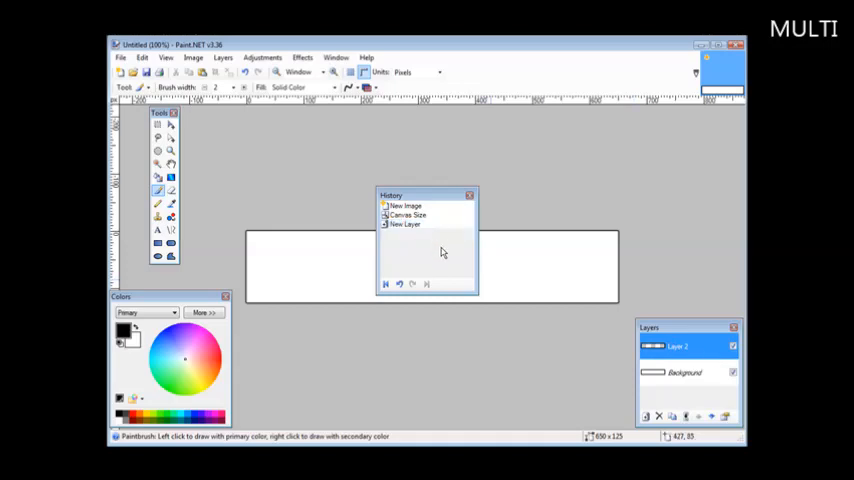
click(405, 206)
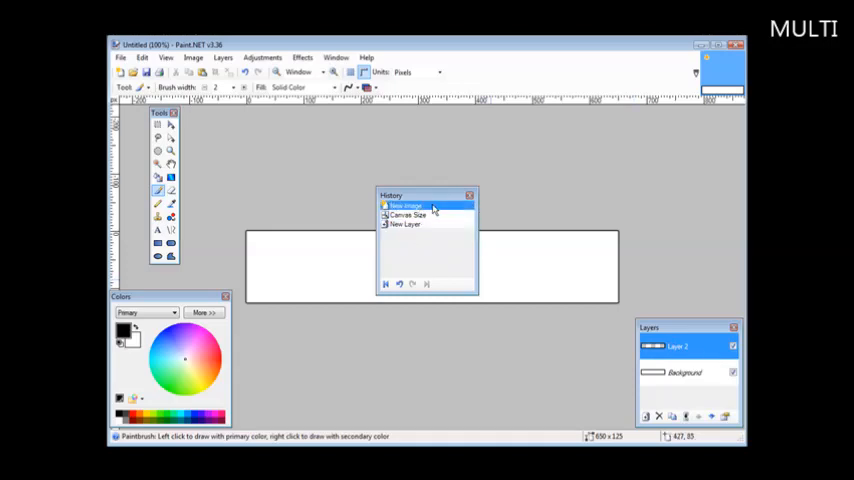
click(407, 215)
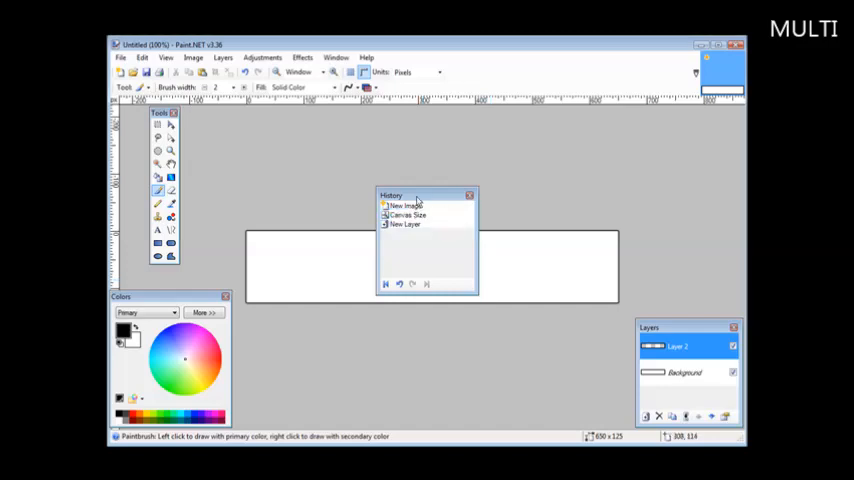
drag(418, 195, 682, 118)
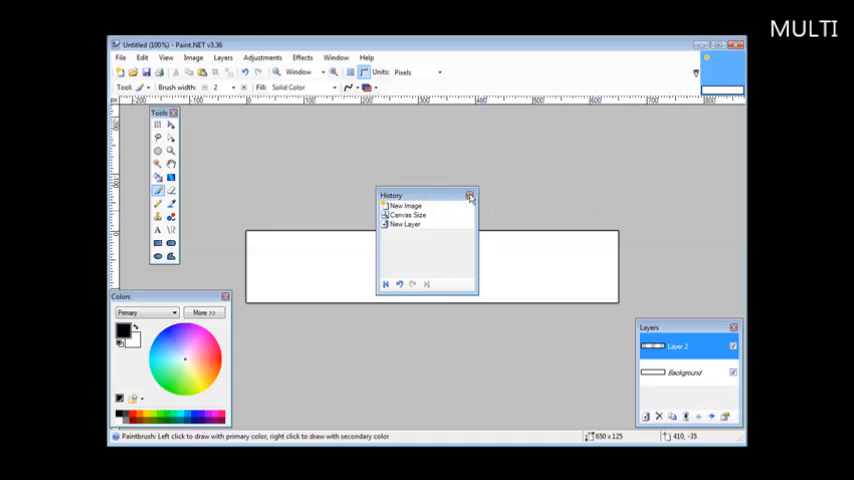
click(470, 196)
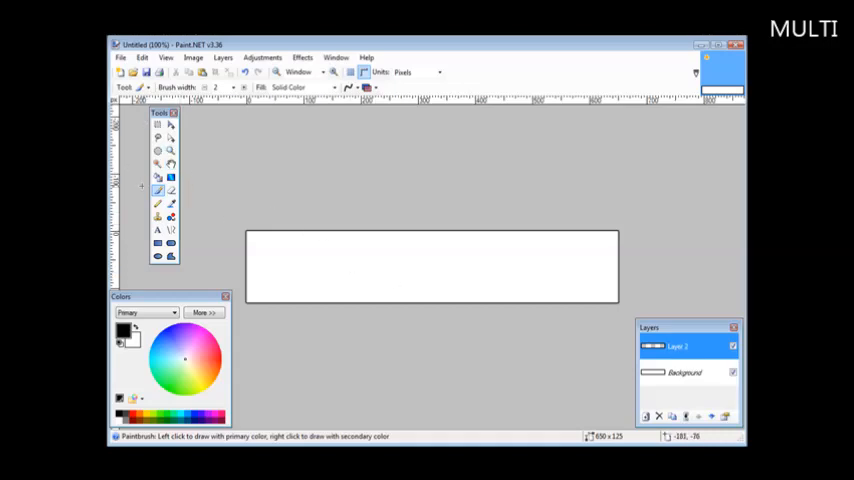
mouse_move(158, 191)
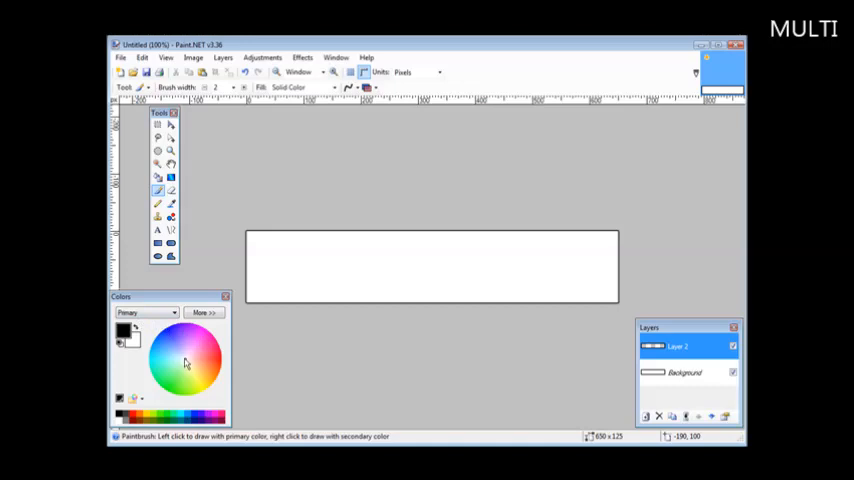
Set the primary colour to light blue, RGB 99, 185, 255 (hex 63B9FF)
click(185, 363)
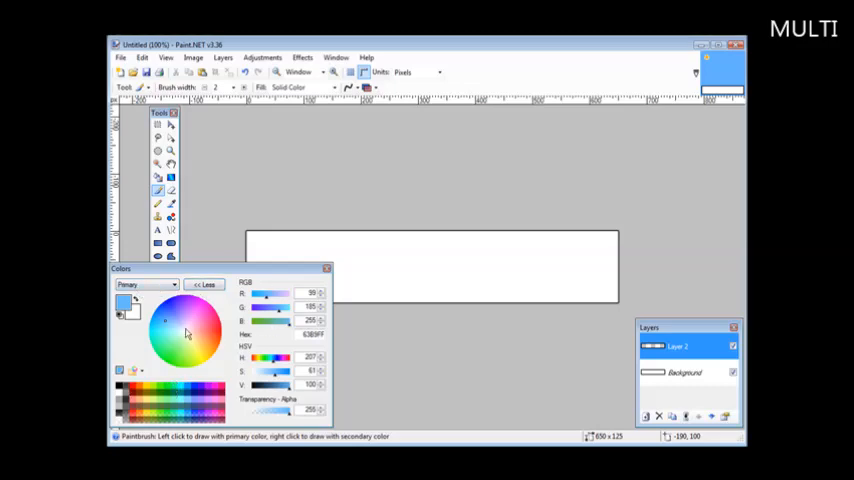
mouse_move(294, 342)
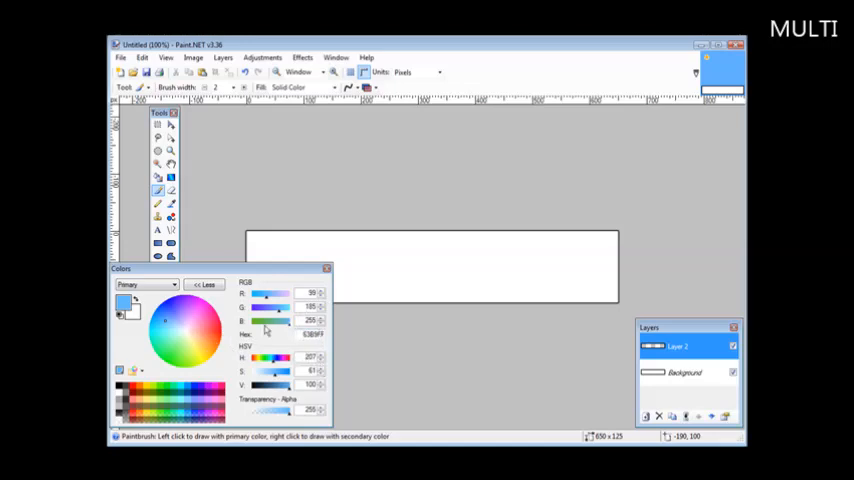
click(204, 285)
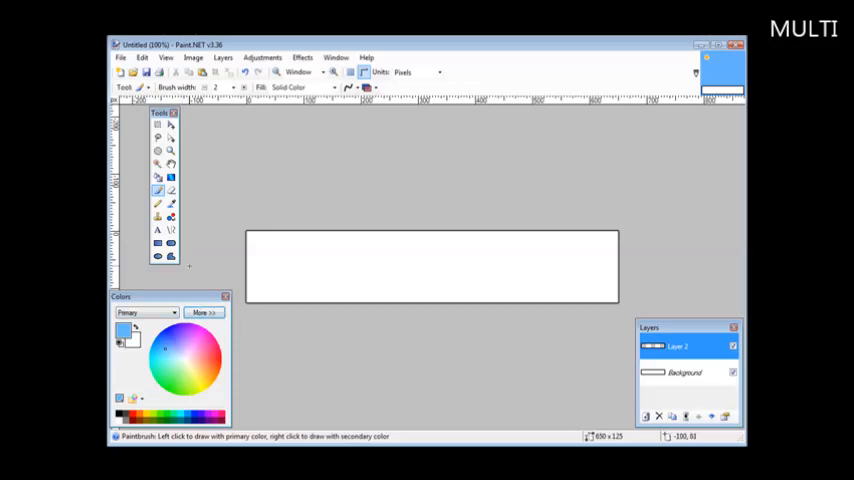
mouse_move(158, 192)
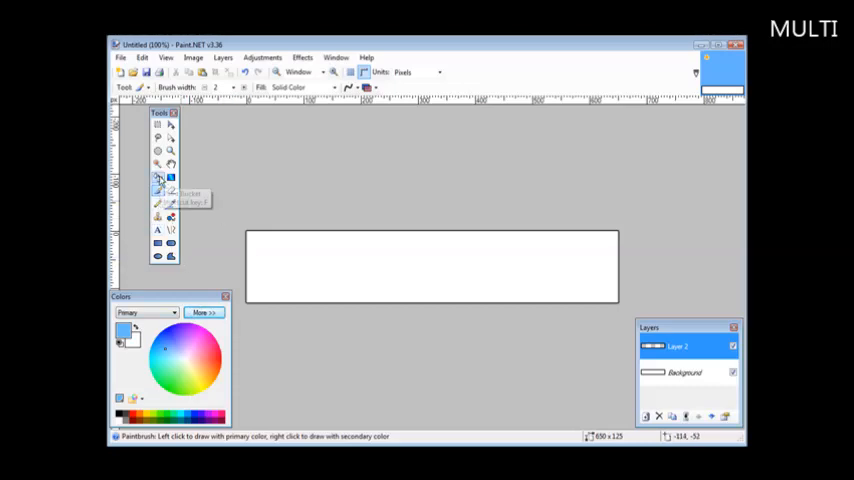
Bucket-fill the top layer with light blue across the full 650 × 125 canvas
click(157, 177)
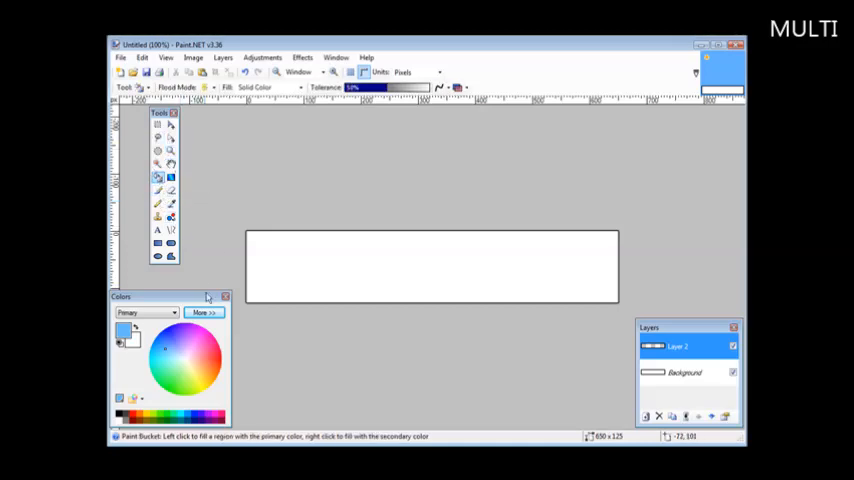
click(431, 266)
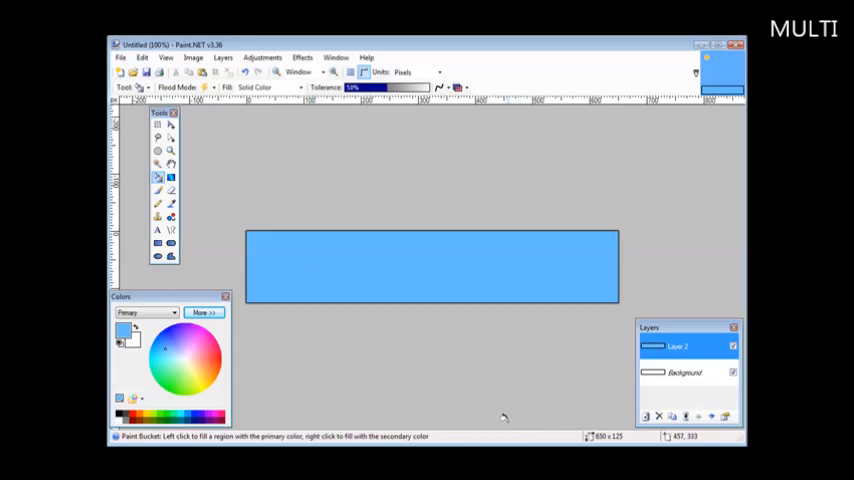
mouse_move(452, 362)
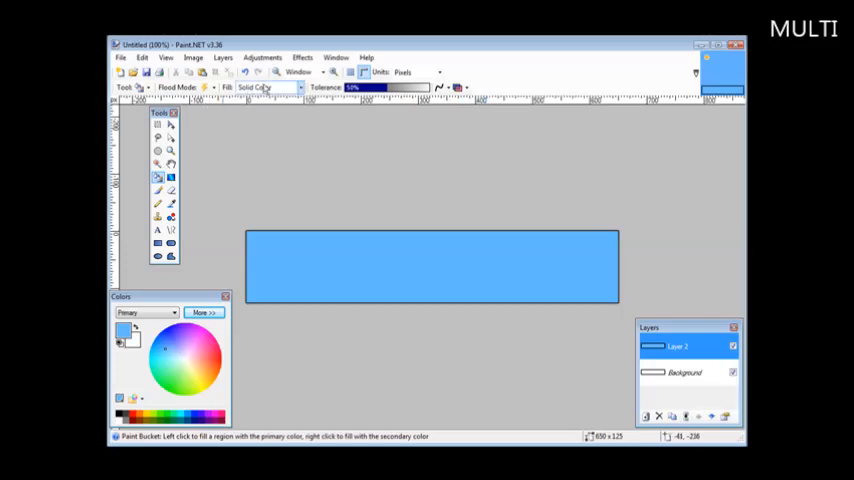
Add a third layer and pick the Text tool with white as primary colour
click(223, 57)
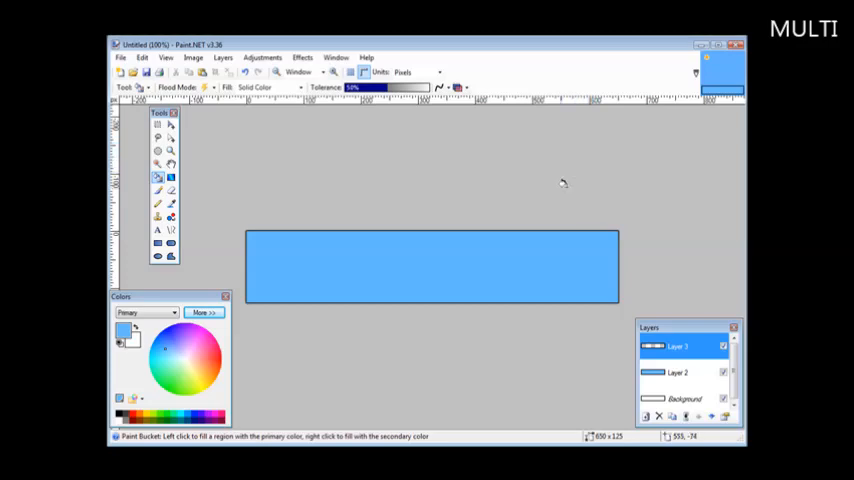
mouse_move(344, 197)
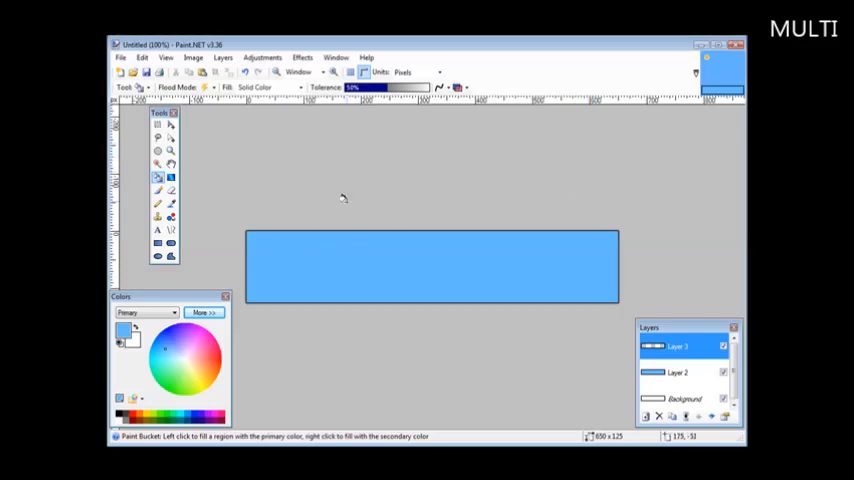
mouse_move(271, 160)
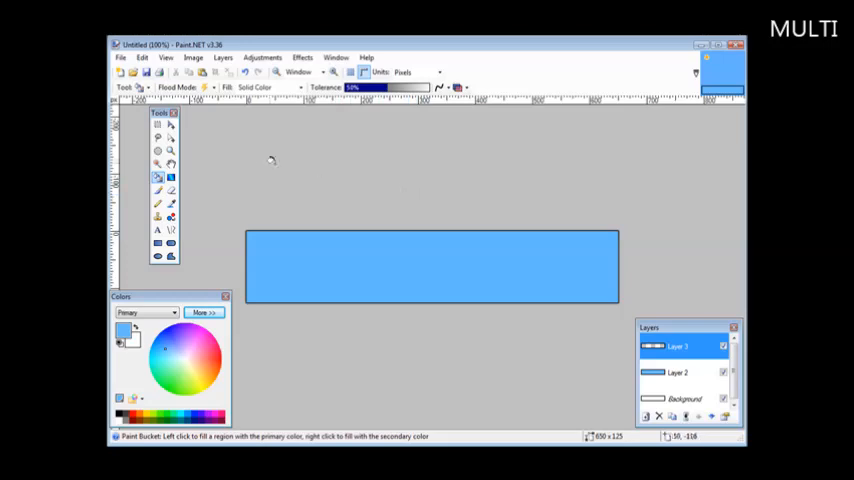
mouse_move(178, 247)
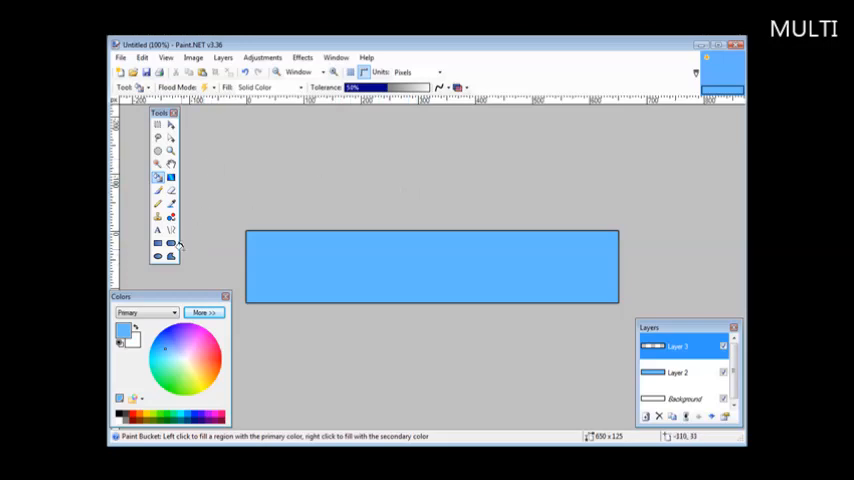
click(157, 230)
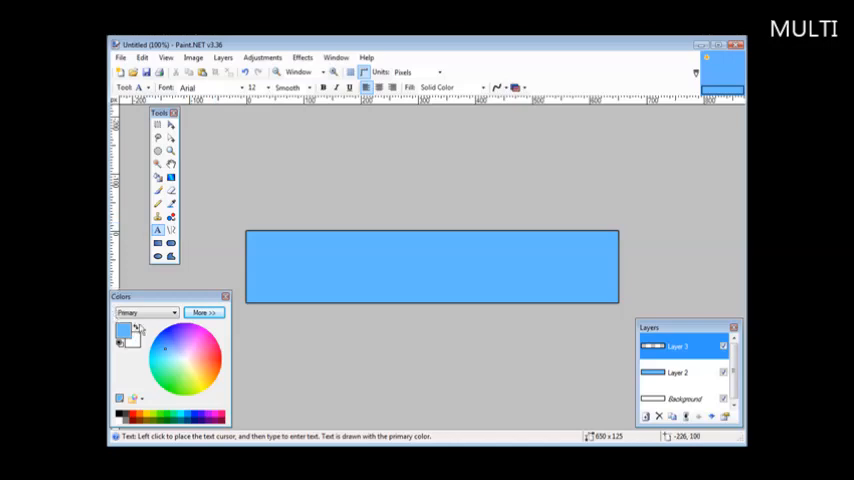
mouse_move(133, 335)
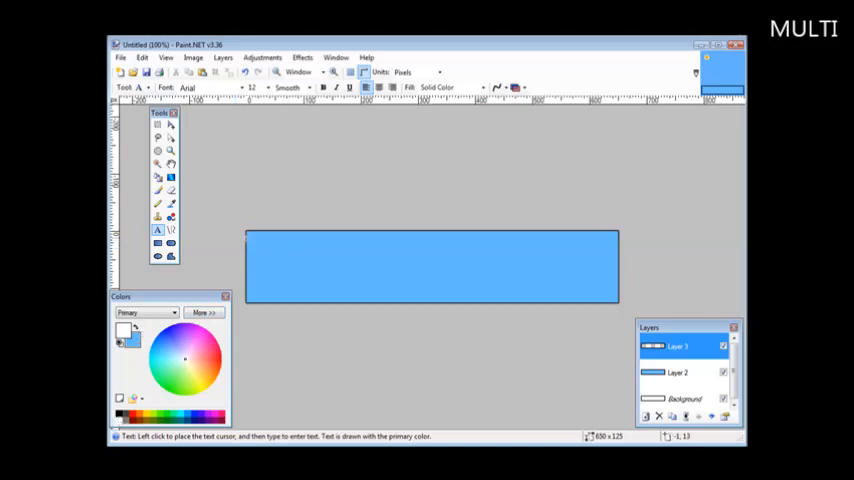
Type the white heading 'A sample banner' near the top centre of the canvas
click(390, 248)
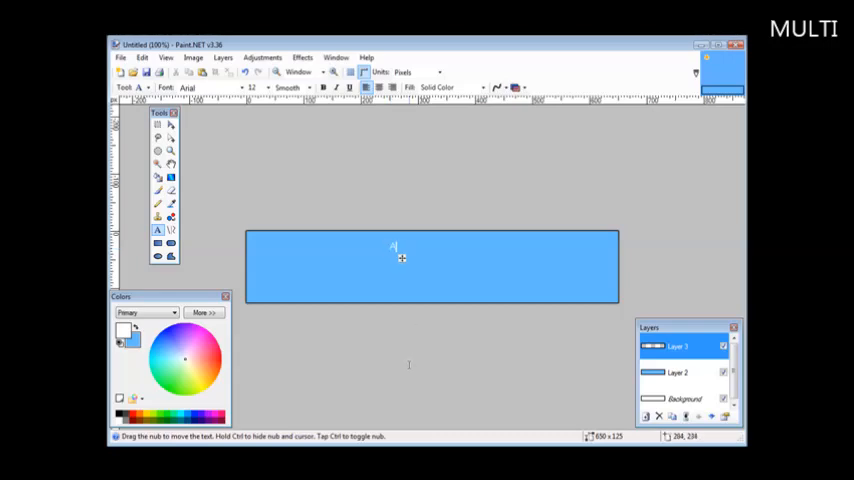
text(A sample)
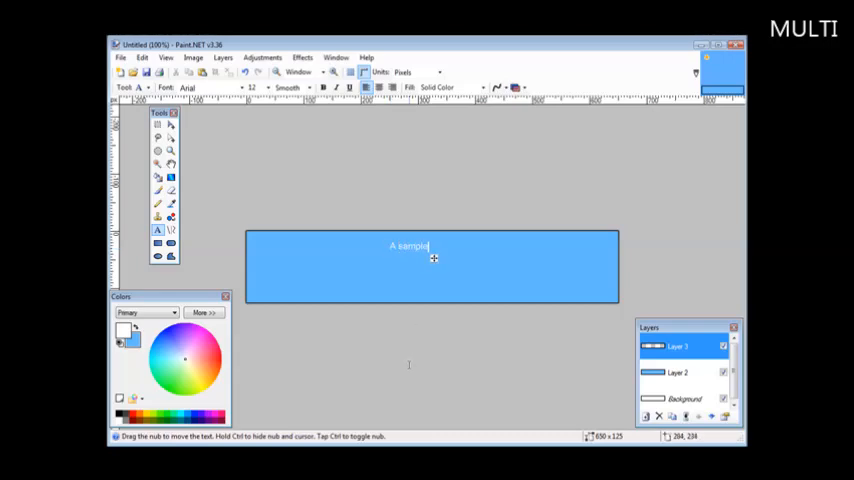
text(banner)
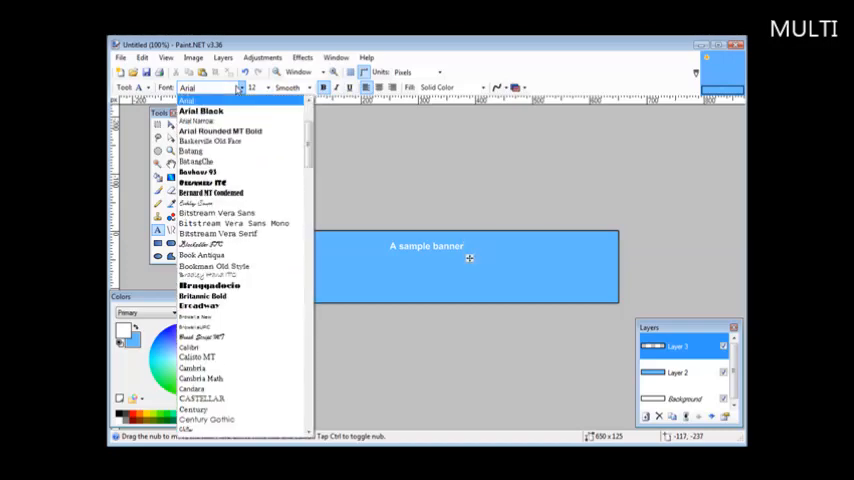
mouse_move(210, 141)
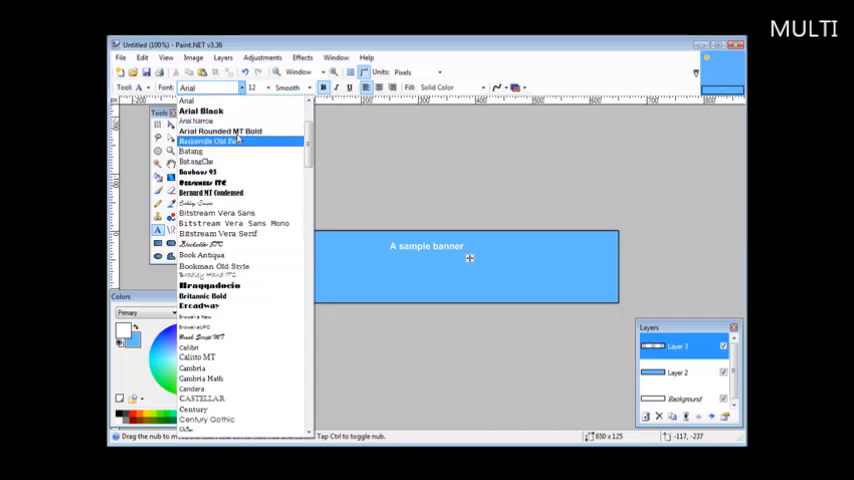
Set the heading font to Bookman Old Style at size 18
scroll(down, 3)
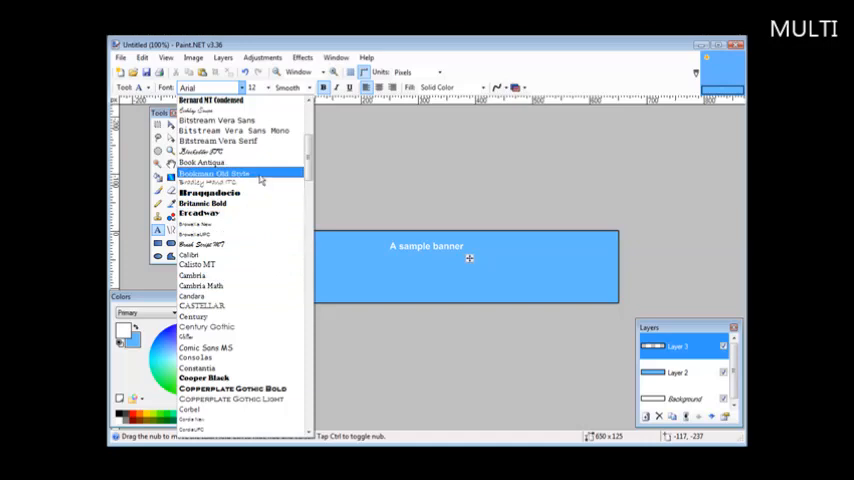
click(210, 173)
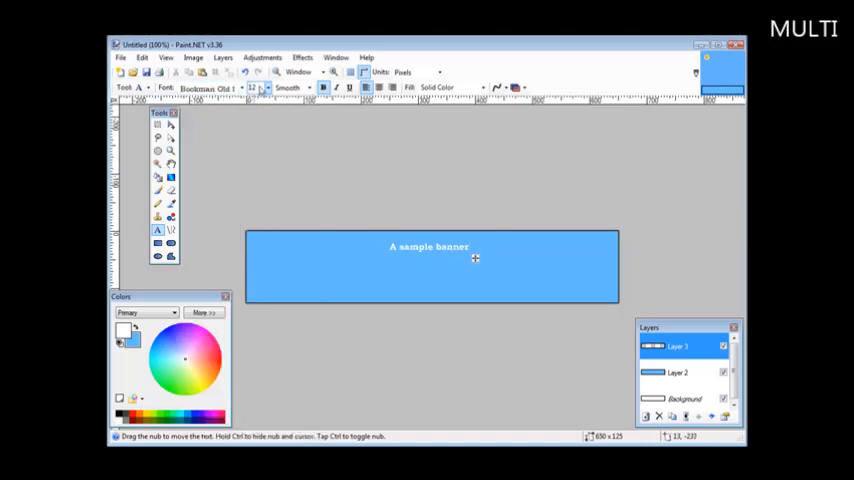
click(253, 88)
text(18)
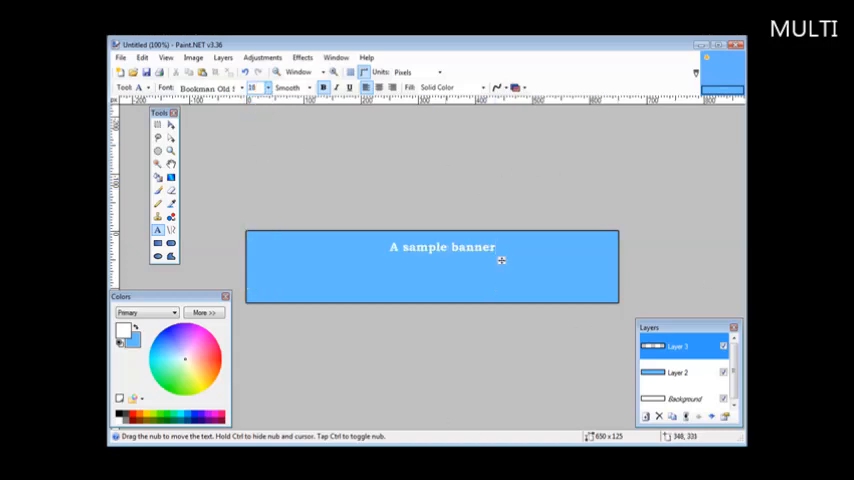
mouse_move(502, 263)
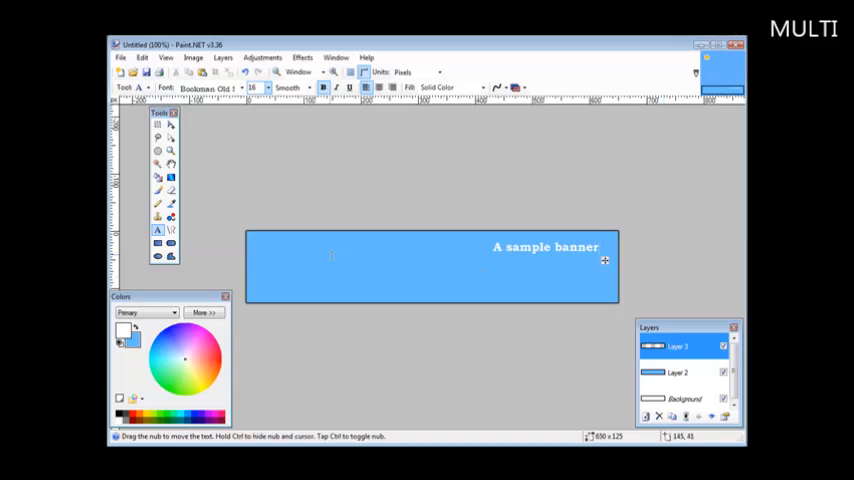
mouse_move(200, 221)
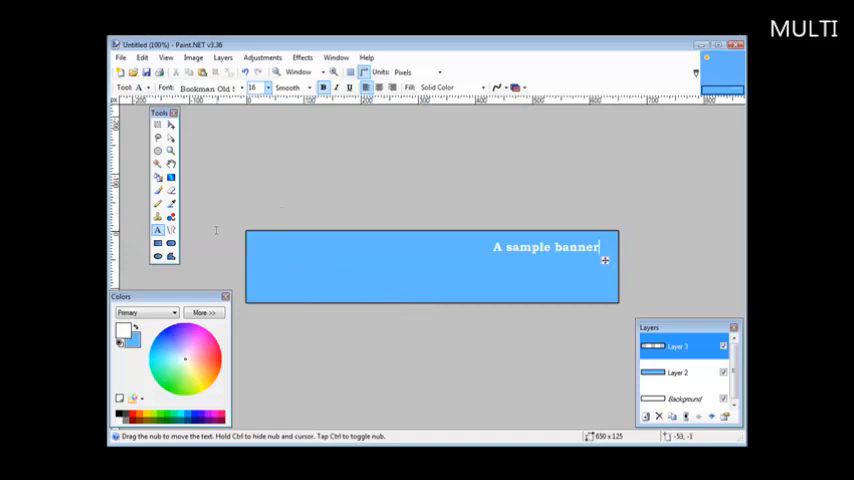
mouse_move(308, 278)
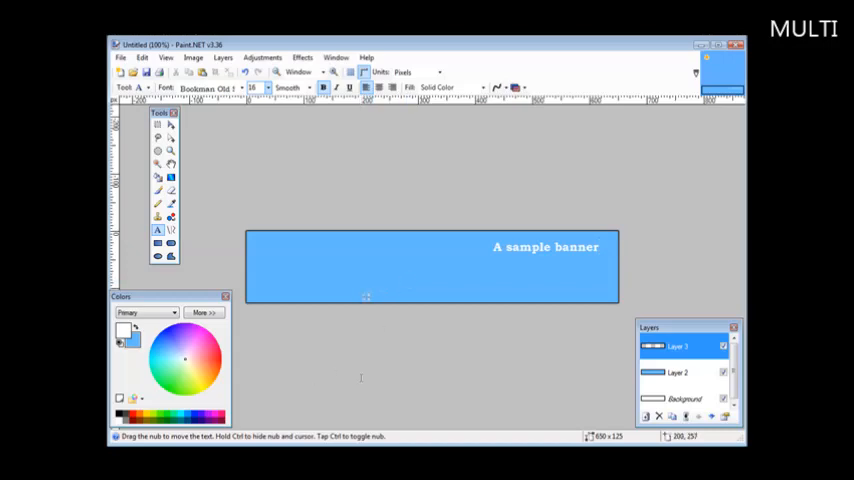
Move the heading right at size 16 and add a size-10 'Simple instruction' subtitle below
text(Simple instruction)
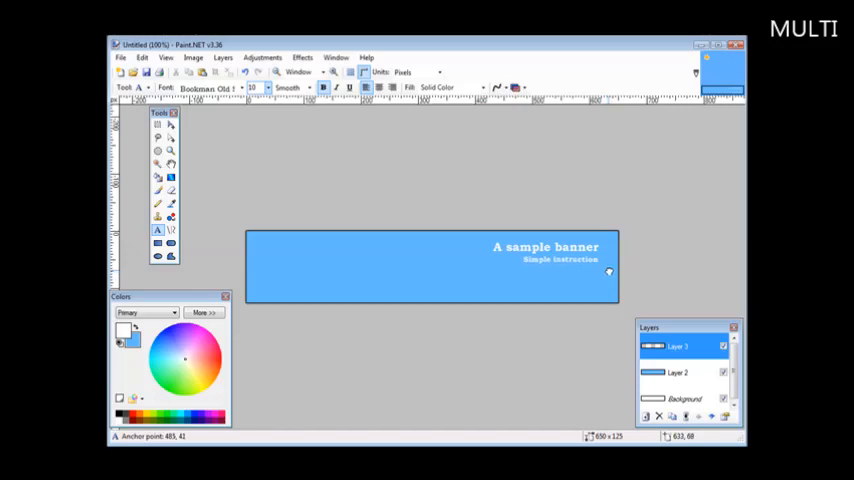
mouse_move(517, 377)
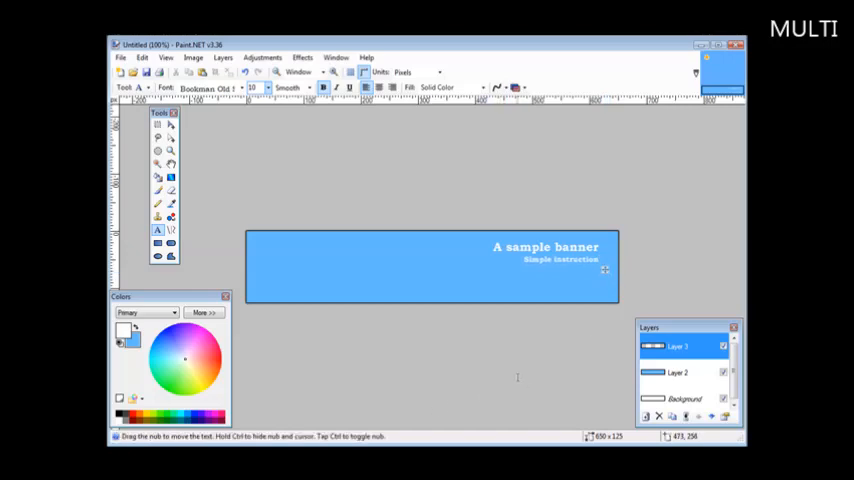
click(224, 57)
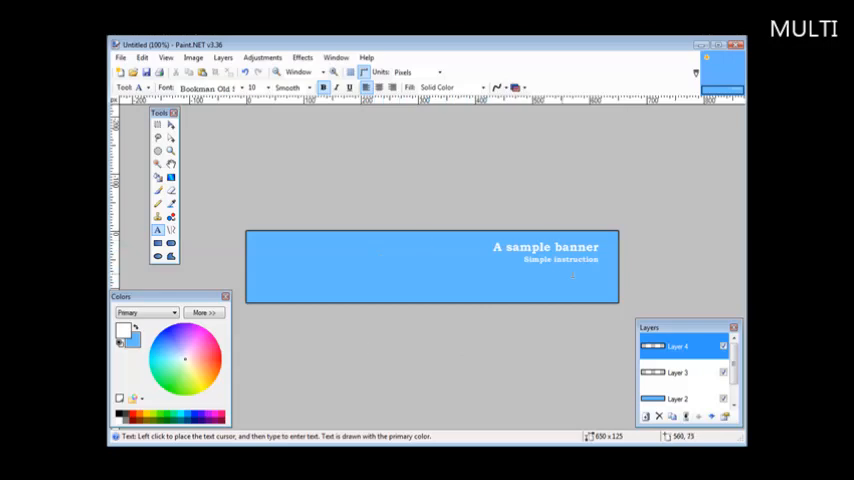
click(680, 346)
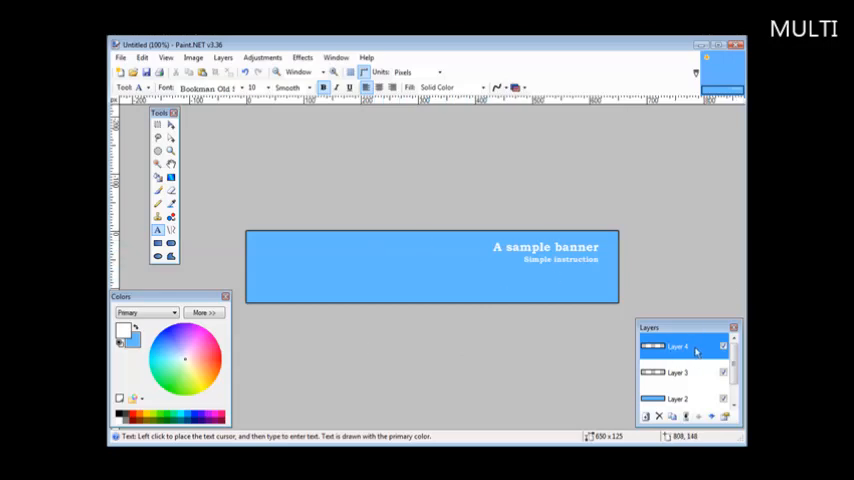
click(142, 57)
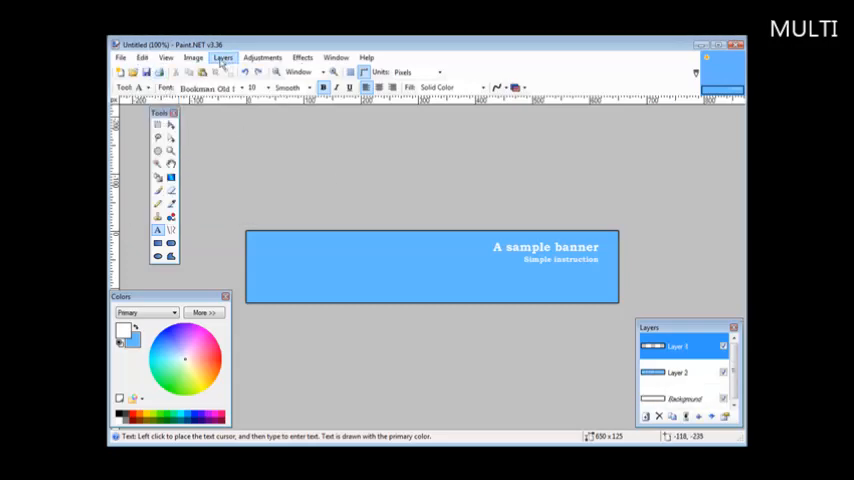
click(223, 57)
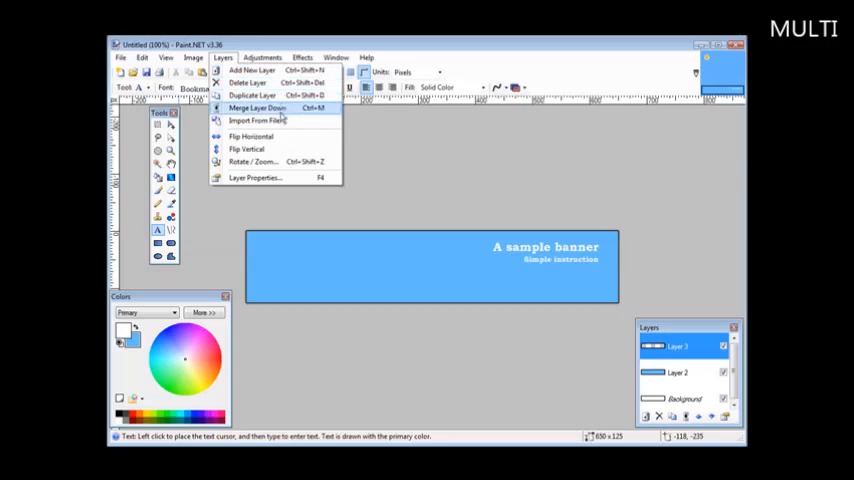
mouse_move(283, 121)
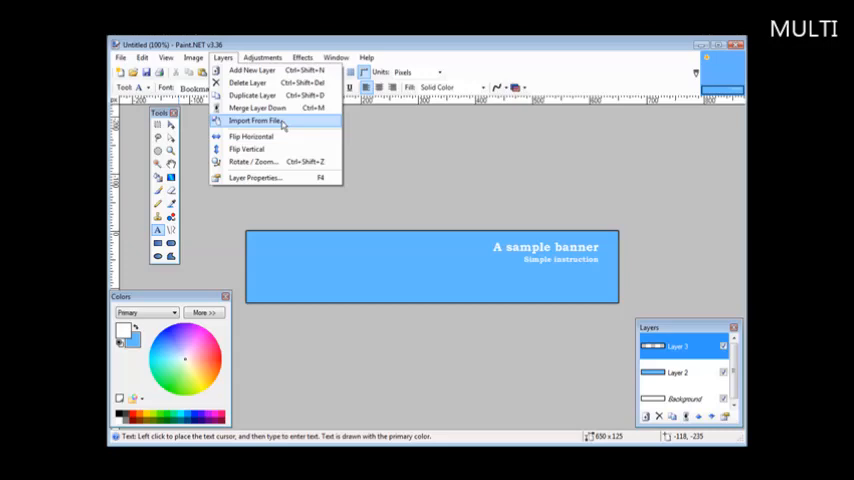
mouse_move(415, 140)
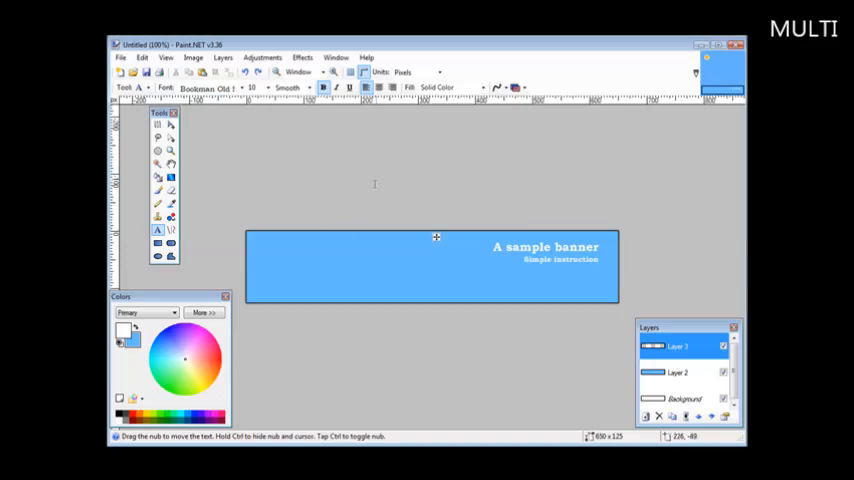
mouse_move(375, 199)
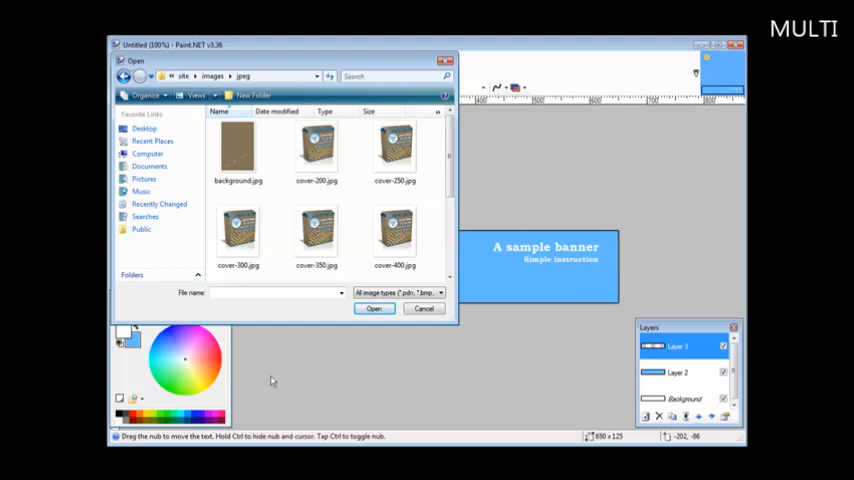
Open cover-200.jpg and resize it to 101 × 125 pixels with aspect ratio kept
click(316, 232)
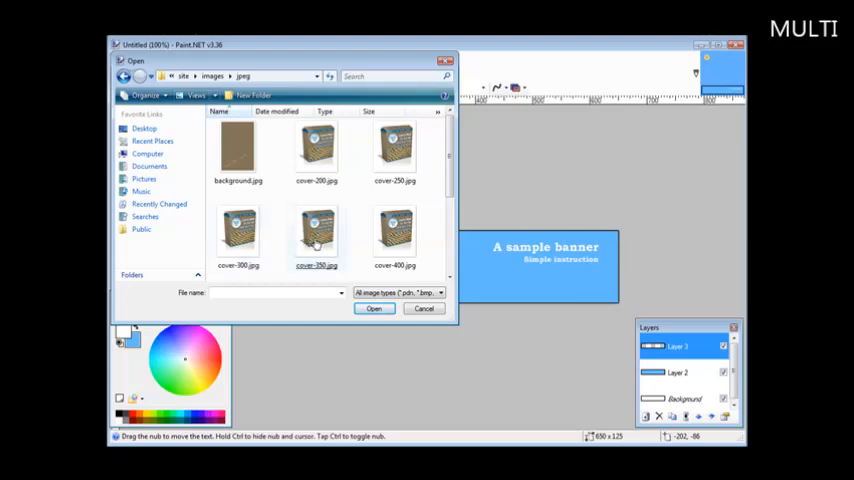
click(316, 148)
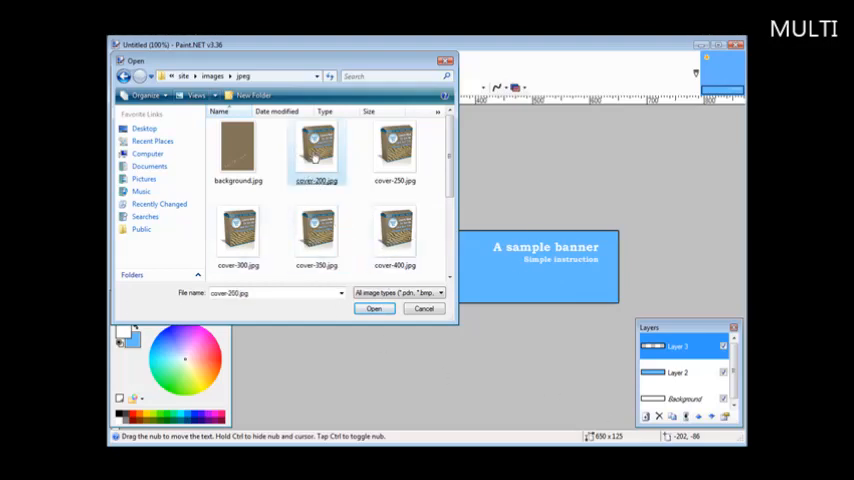
click(374, 308)
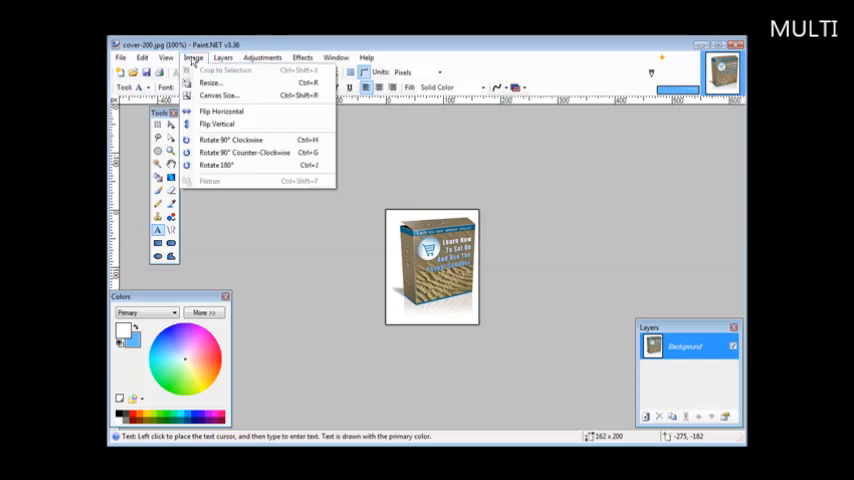
click(210, 82)
text(125)
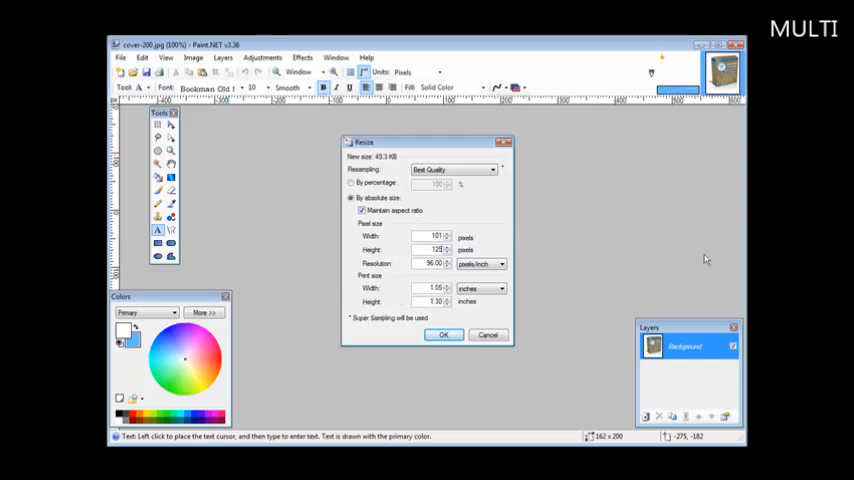
click(444, 334)
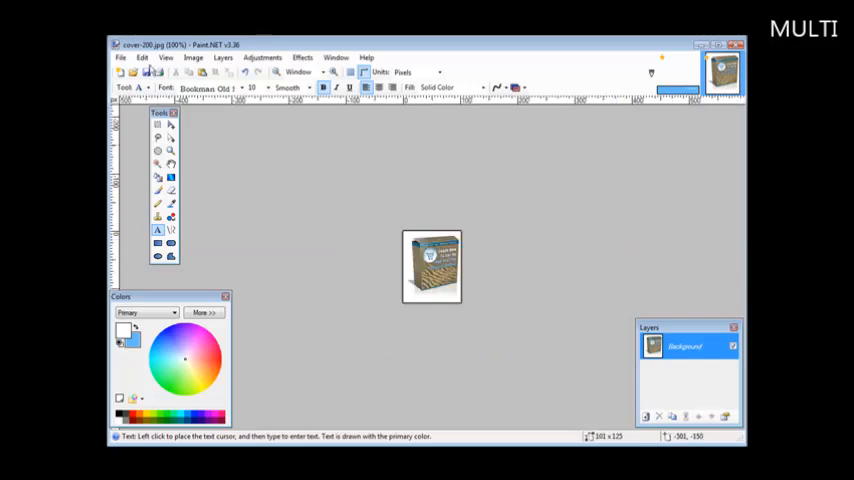
mouse_move(395, 238)
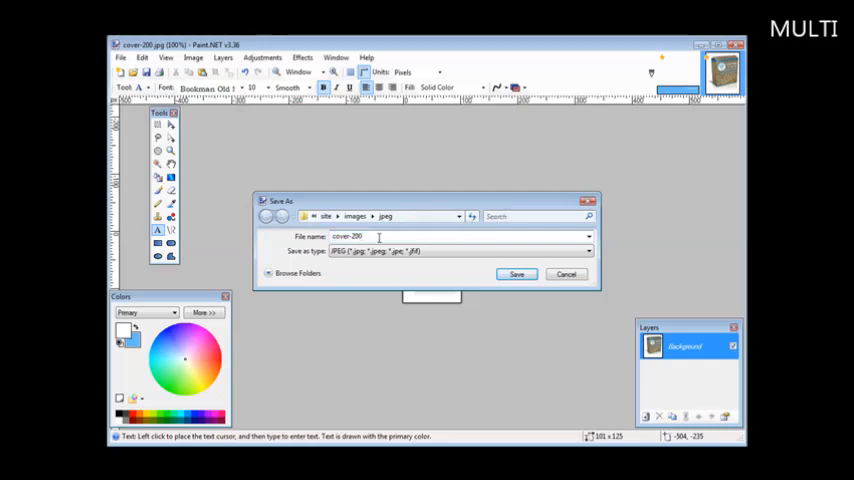
Save the resized box image as cover-20011.jpg at JPEG quality 95
text(11)
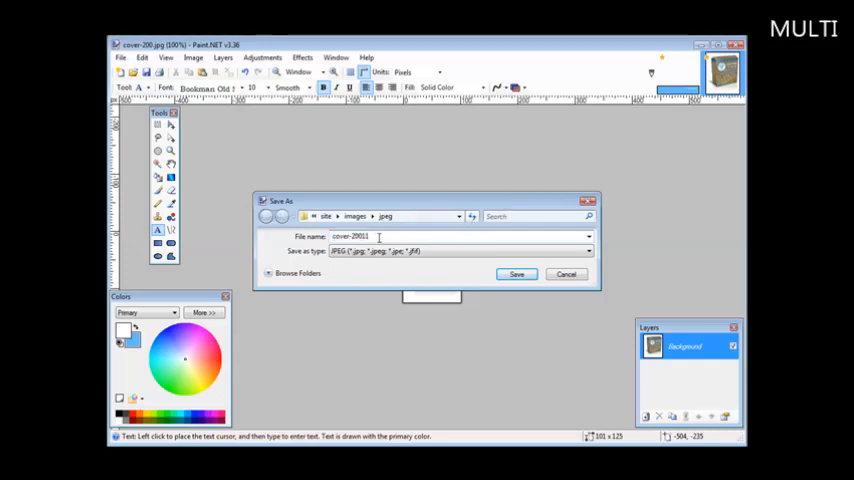
click(516, 274)
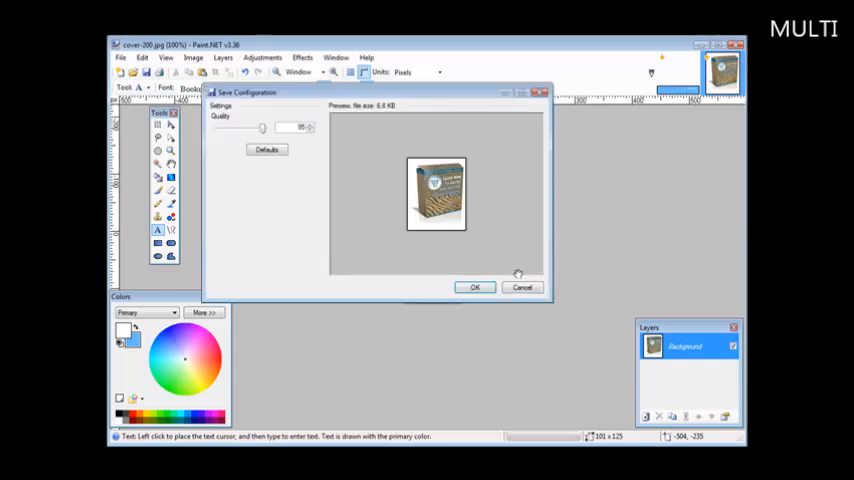
click(475, 288)
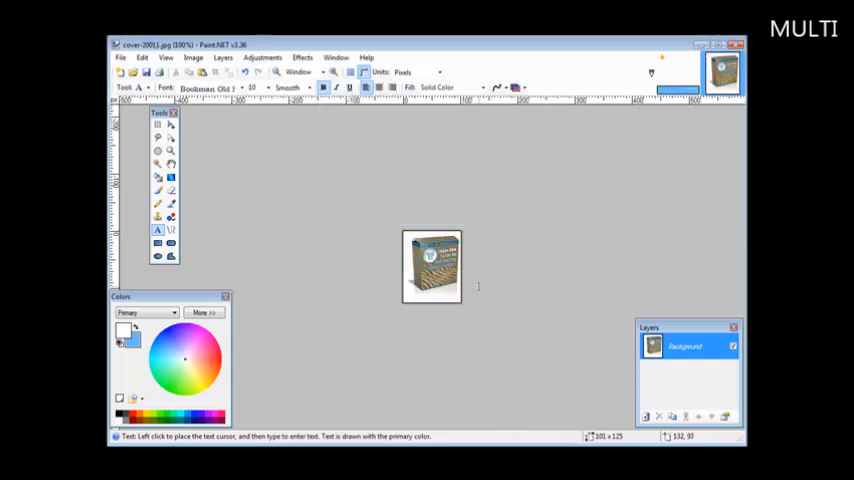
mouse_move(413, 157)
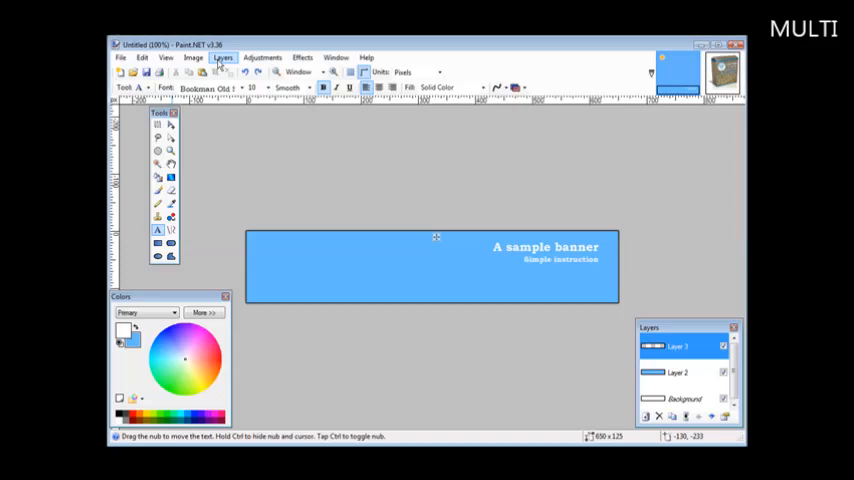
Import cover-20011.jpg into the banner as a new layer via Layers > Import From File
click(223, 57)
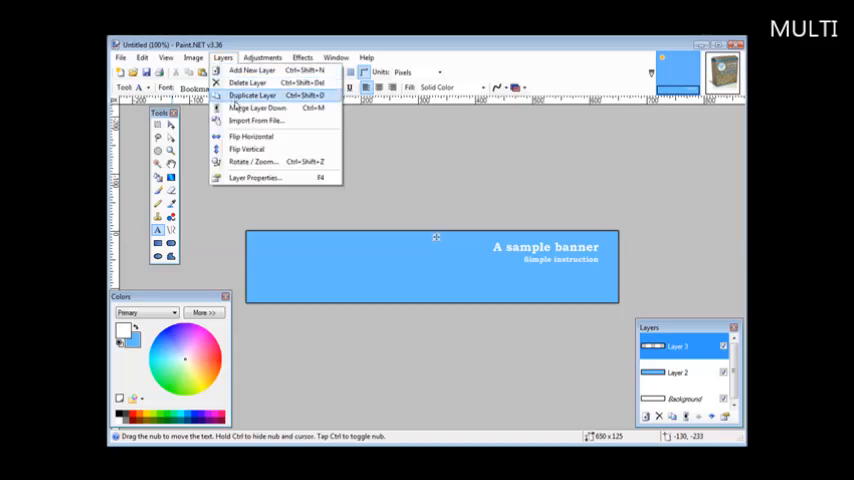
click(256, 120)
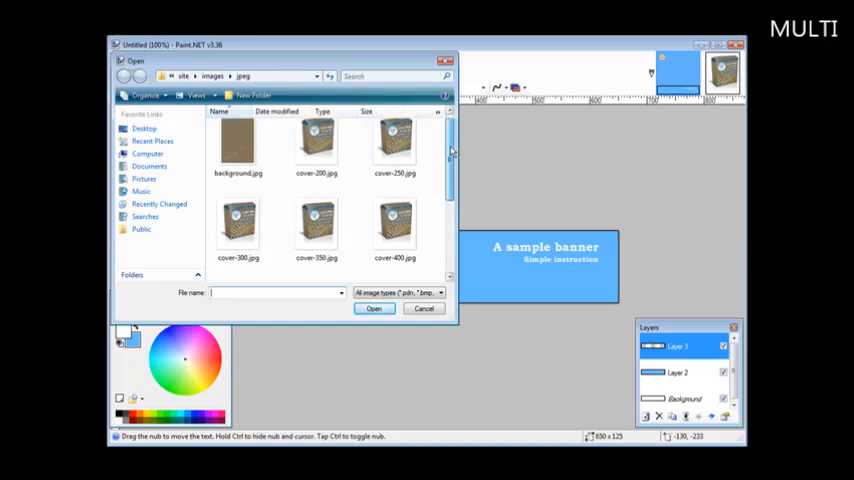
scroll(down, 3)
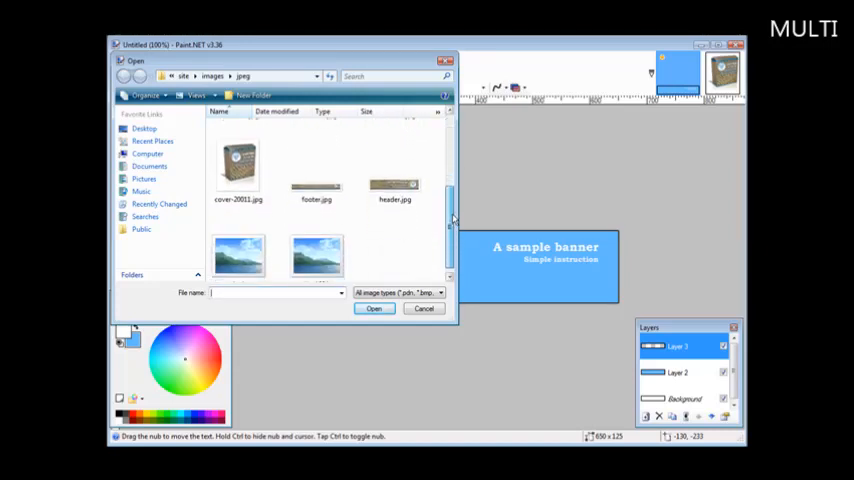
scroll(down, 3)
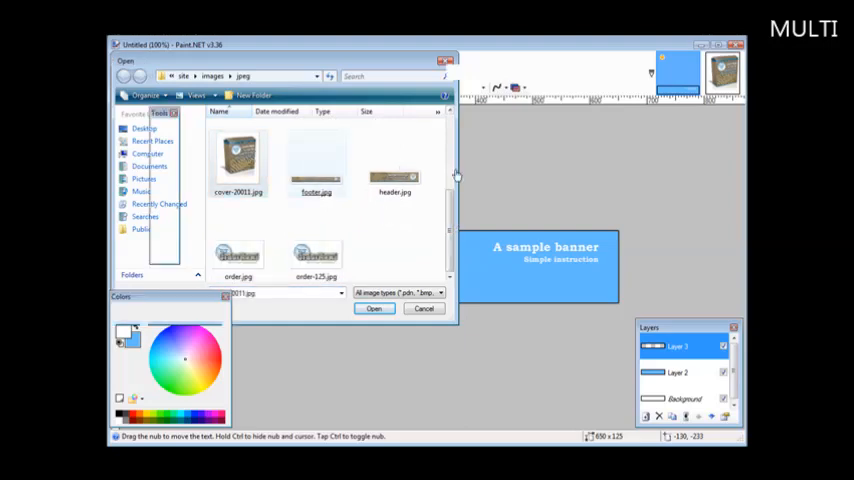
click(373, 308)
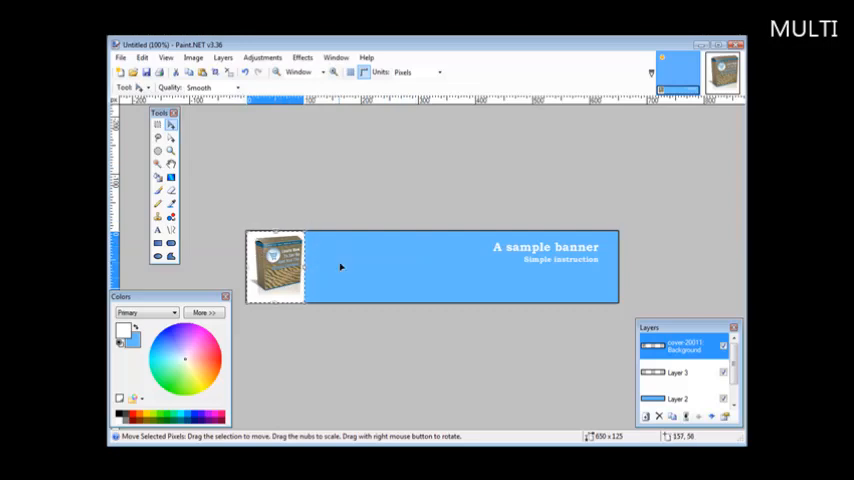
mouse_move(403, 240)
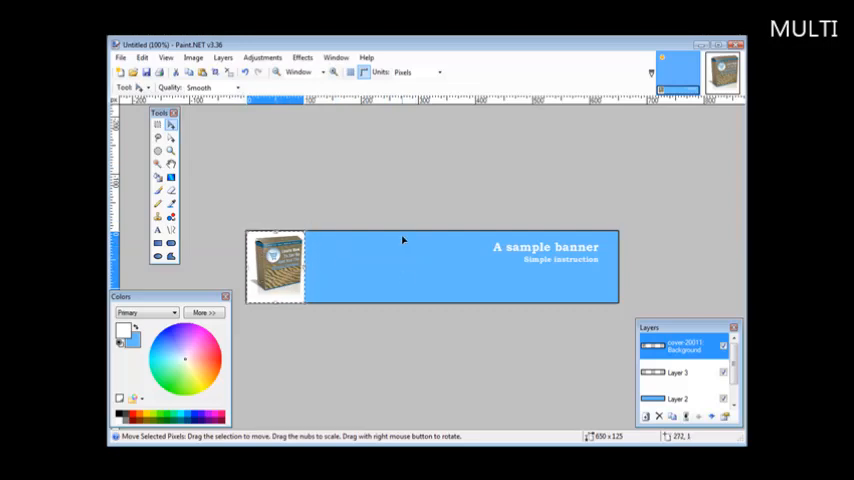
mouse_move(391, 258)
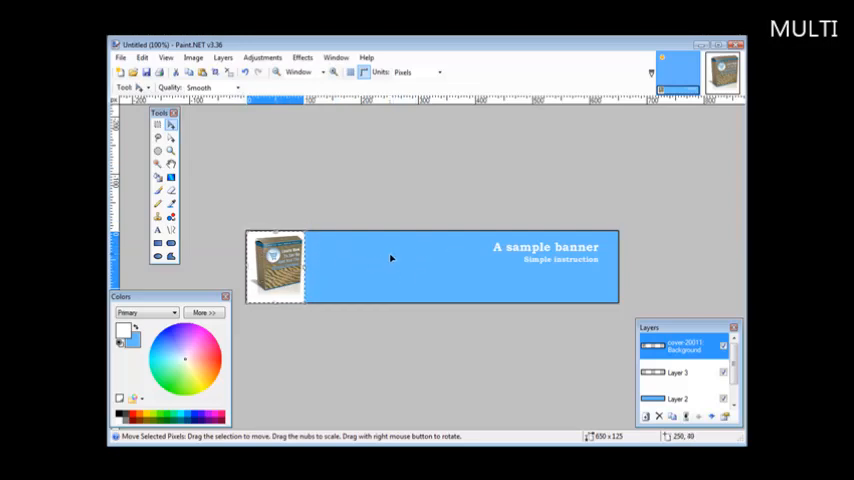
mouse_move(452, 286)
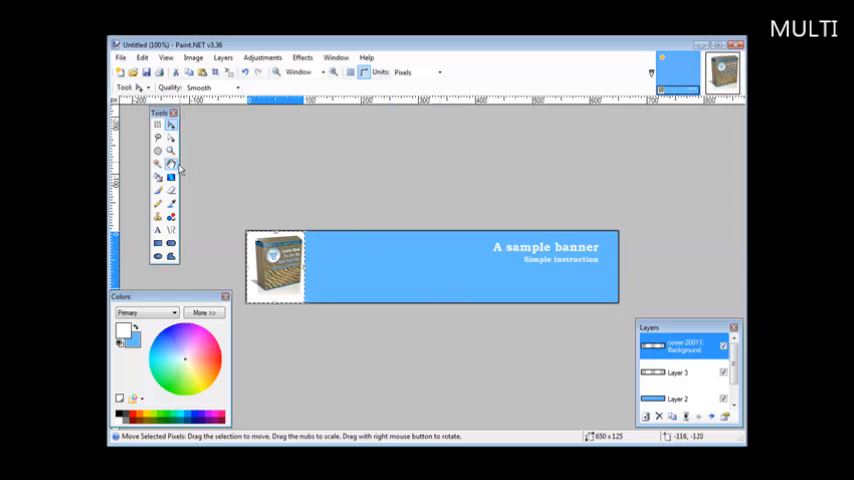
mouse_move(158, 215)
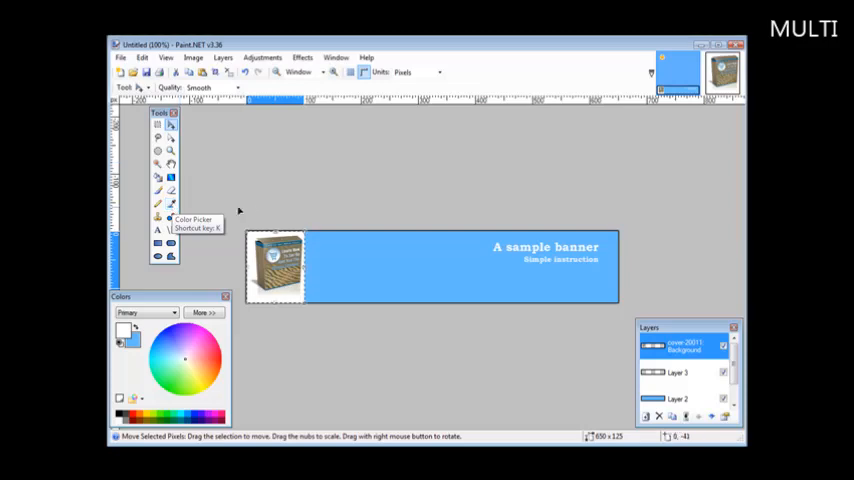
Sample the banner's light blue with the Color Picker, switching between Layer 2 and the box layer
click(170, 204)
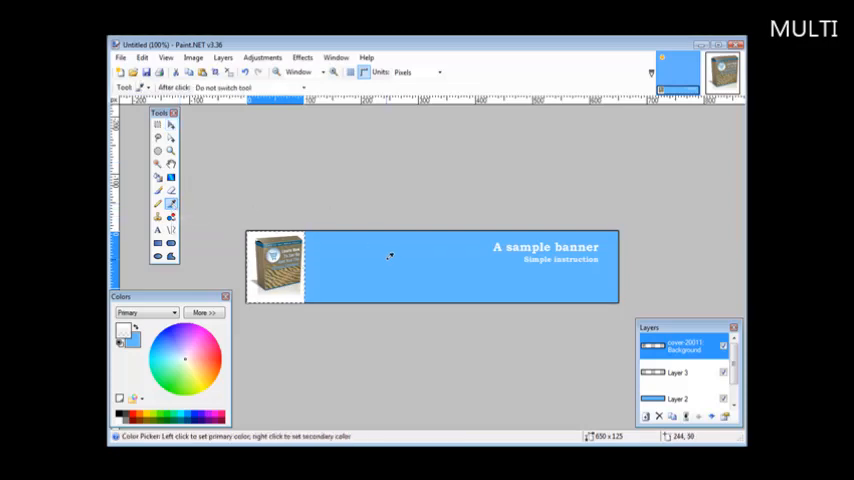
mouse_move(425, 249)
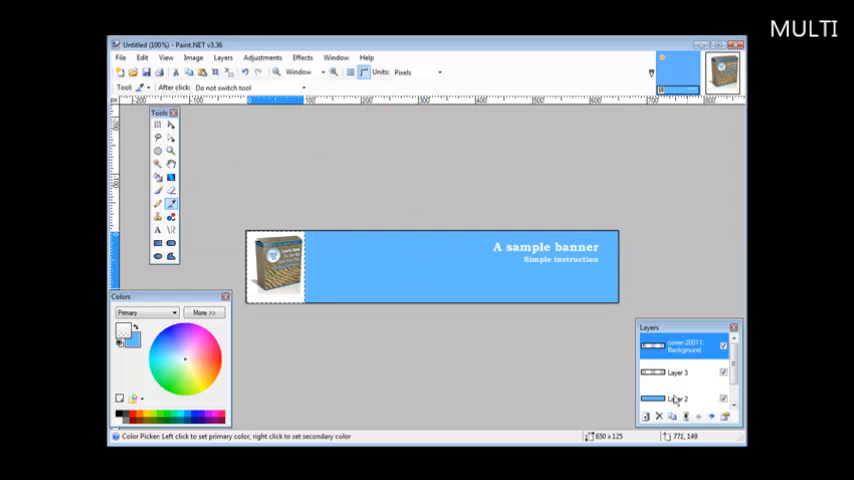
click(678, 397)
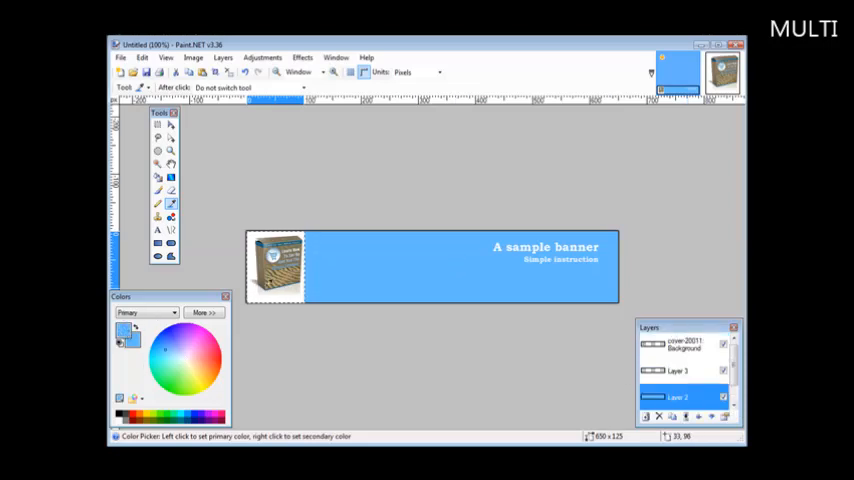
click(680, 346)
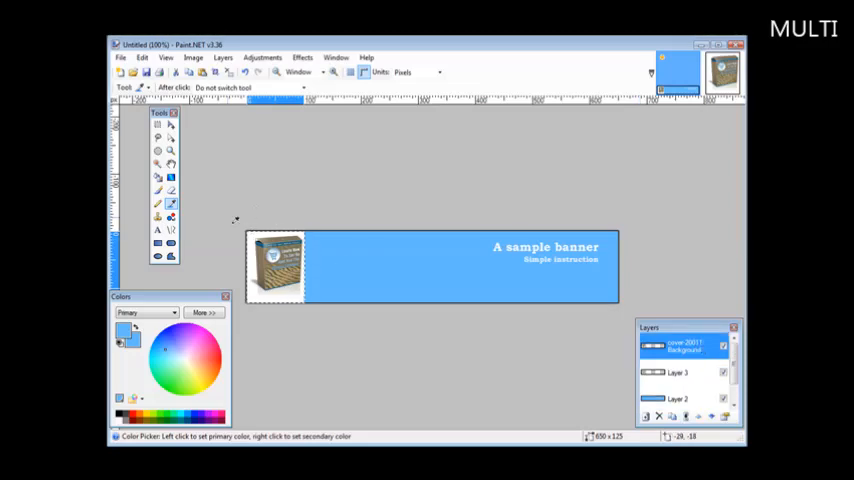
mouse_move(192, 234)
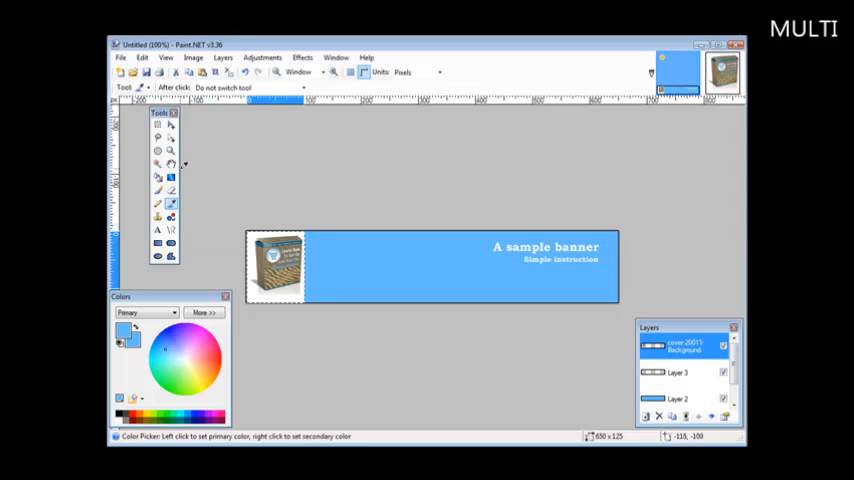
mouse_move(157, 165)
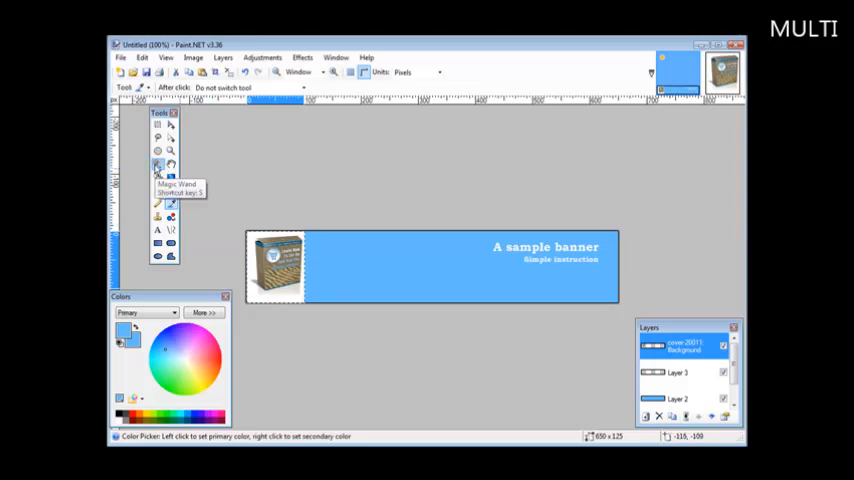
Magic-wand select the white background around the product box for a Paint Bucket fill
click(157, 164)
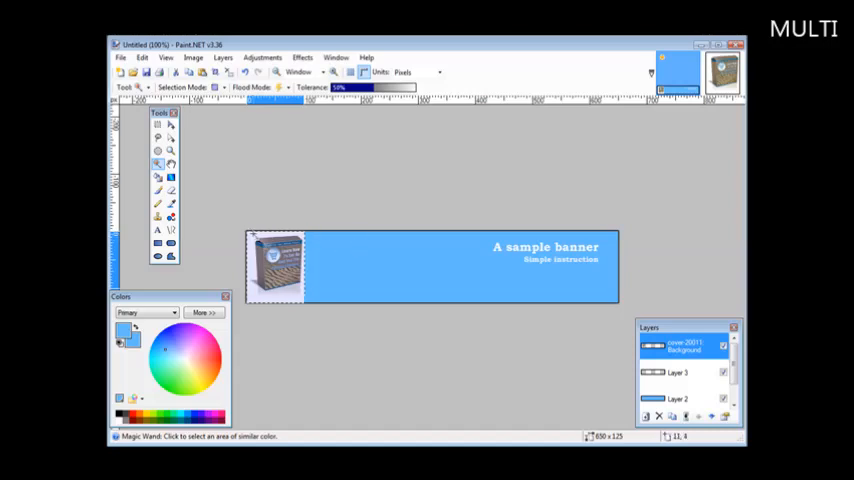
click(275, 267)
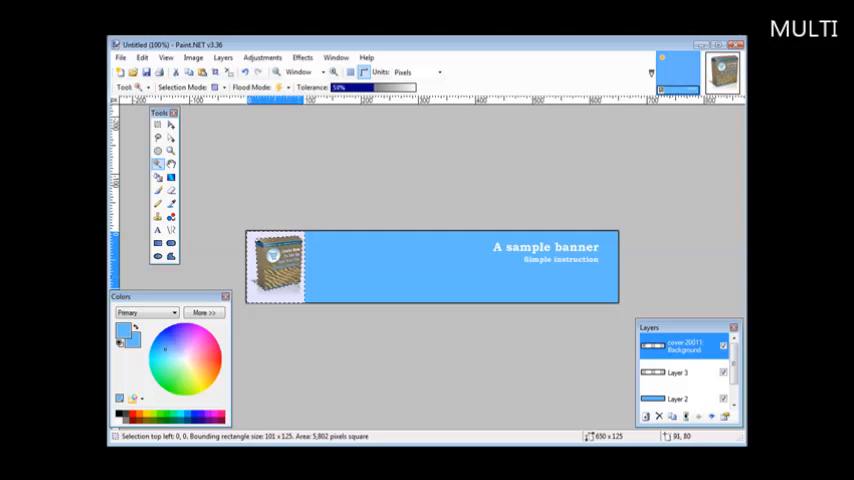
mouse_move(341, 248)
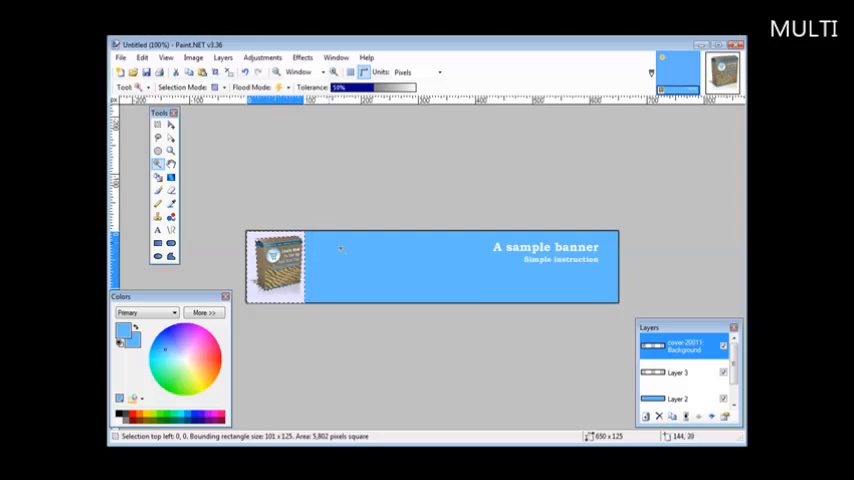
click(157, 177)
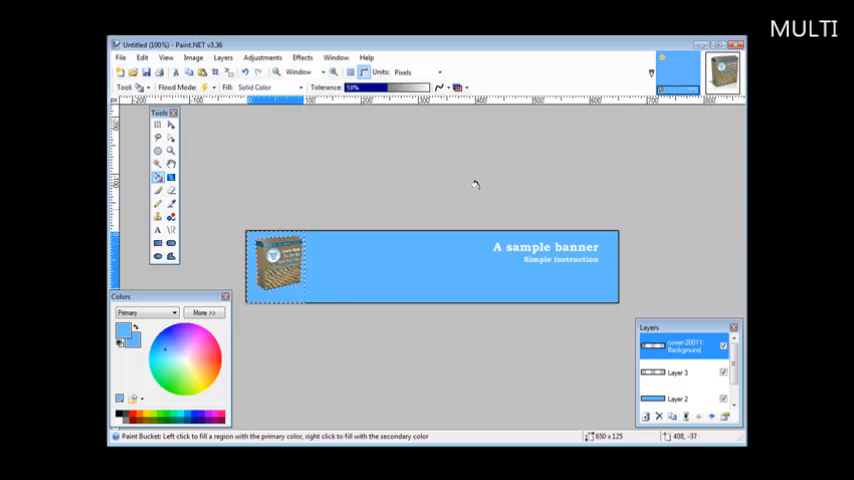
mouse_move(348, 328)
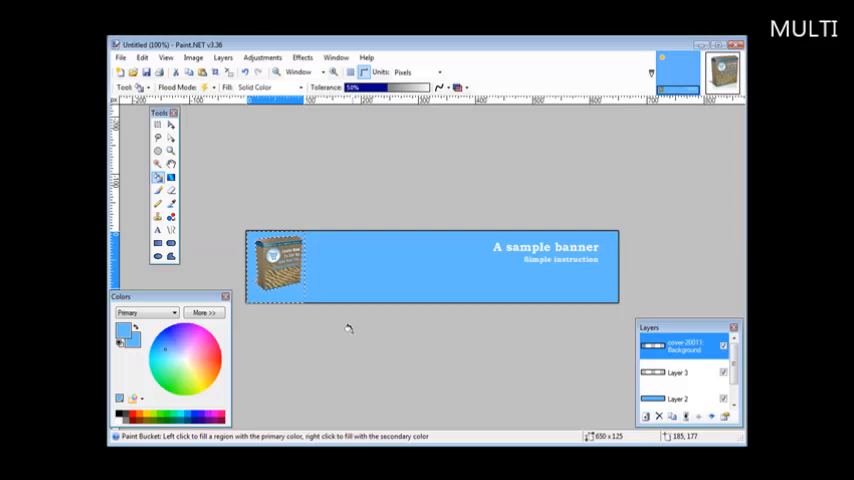
mouse_move(337, 291)
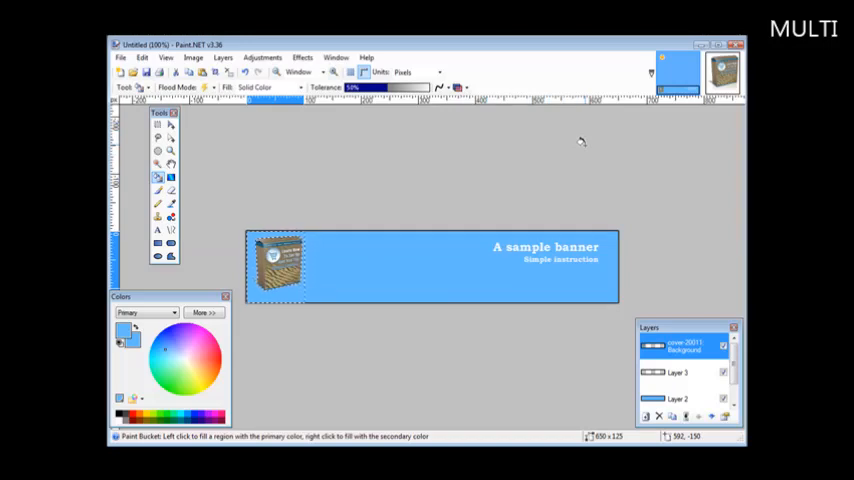
mouse_move(456, 191)
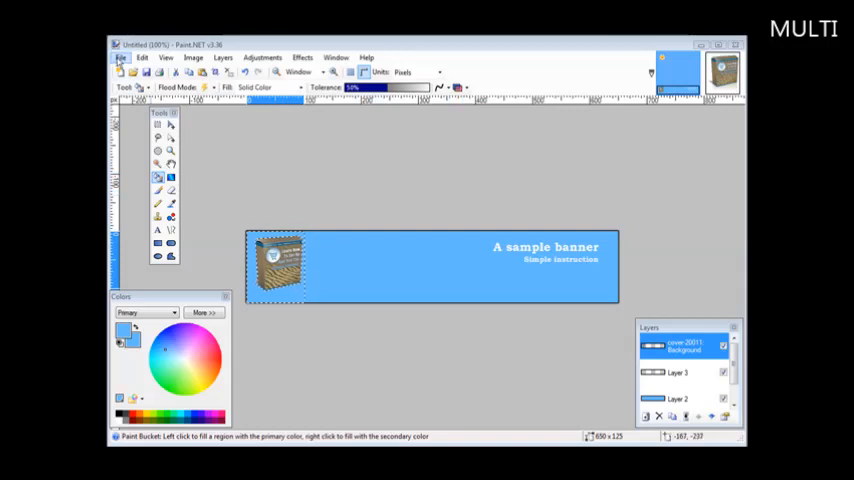
Save the banner as banner.jpg in JPEG format at quality 95, flattening the layers
click(120, 57)
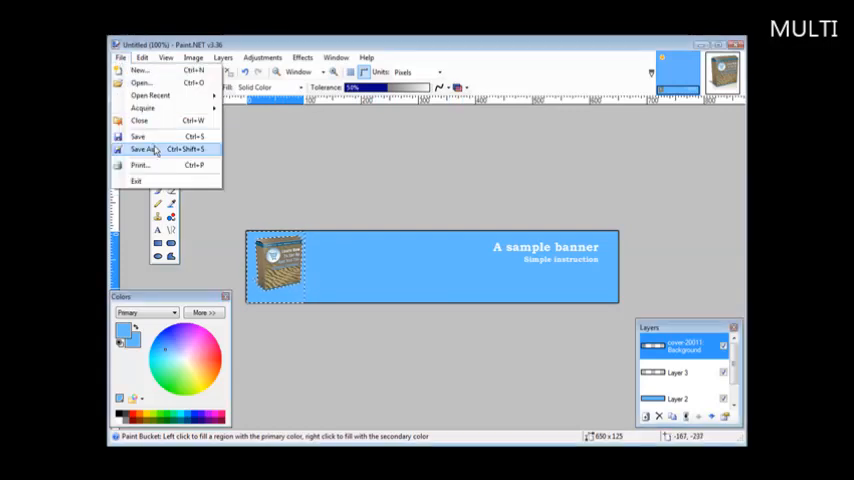
click(140, 149)
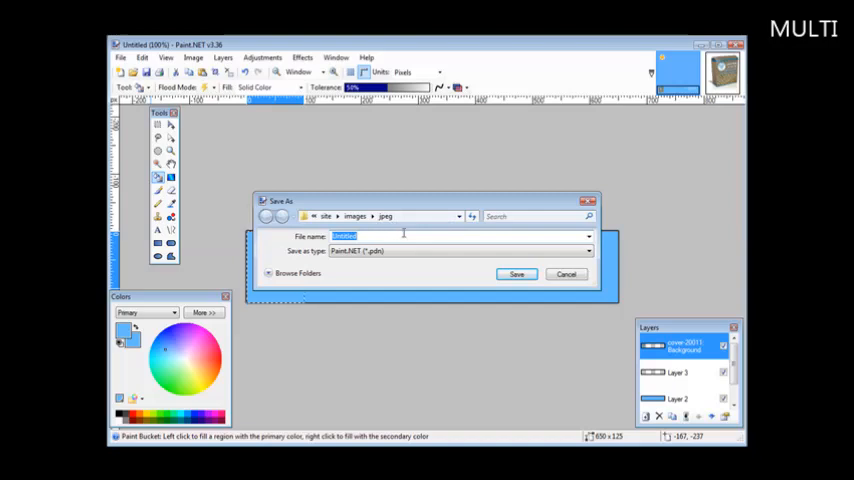
text(banner)
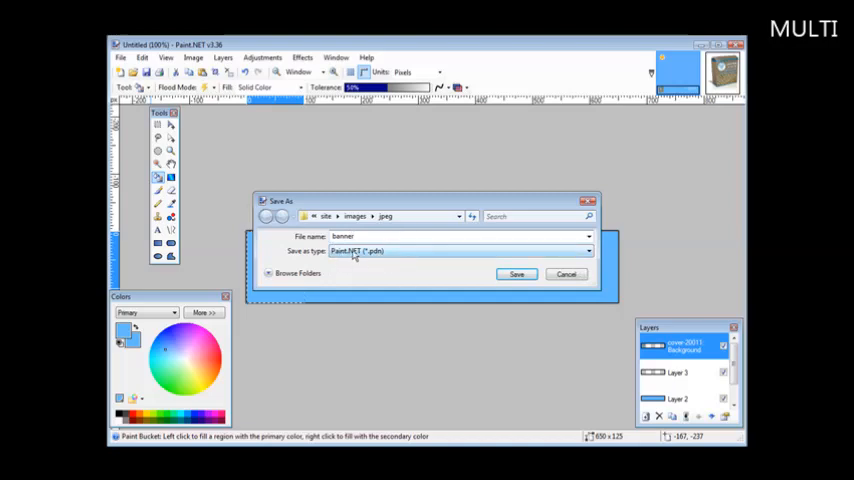
mouse_move(405, 258)
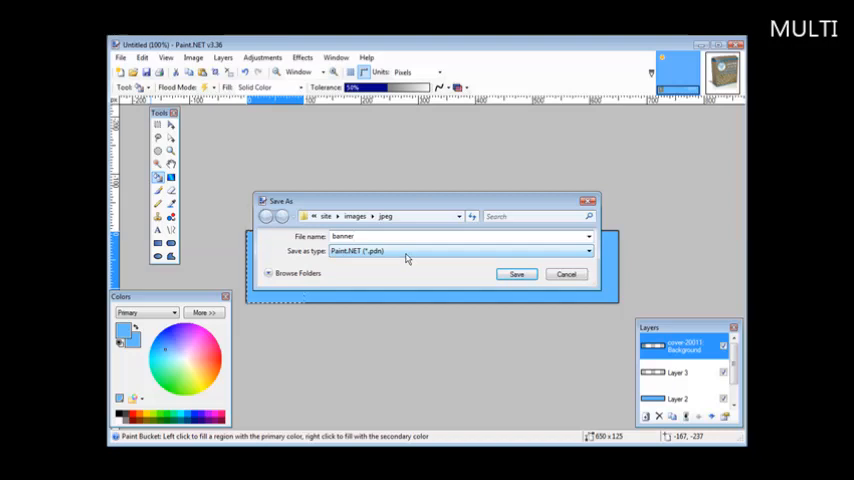
click(588, 251)
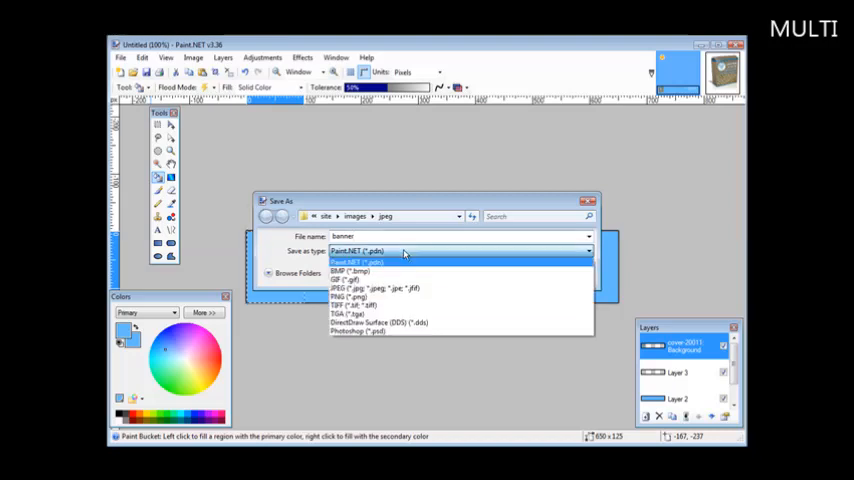
click(374, 288)
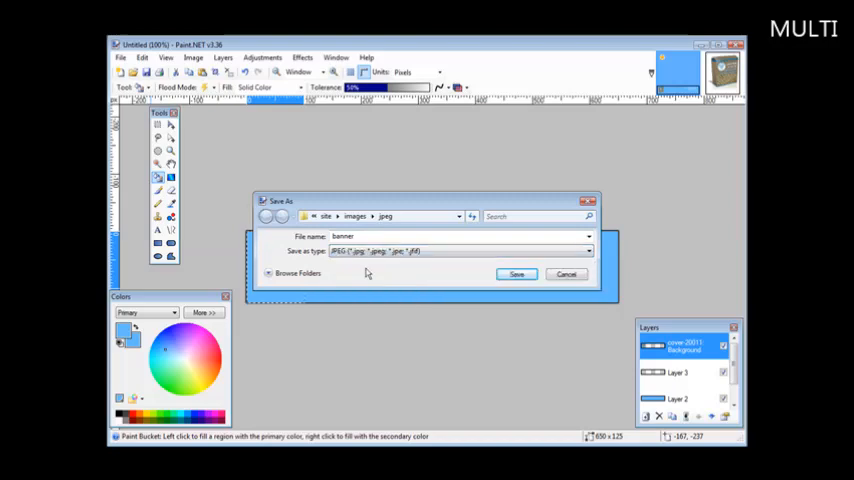
click(517, 273)
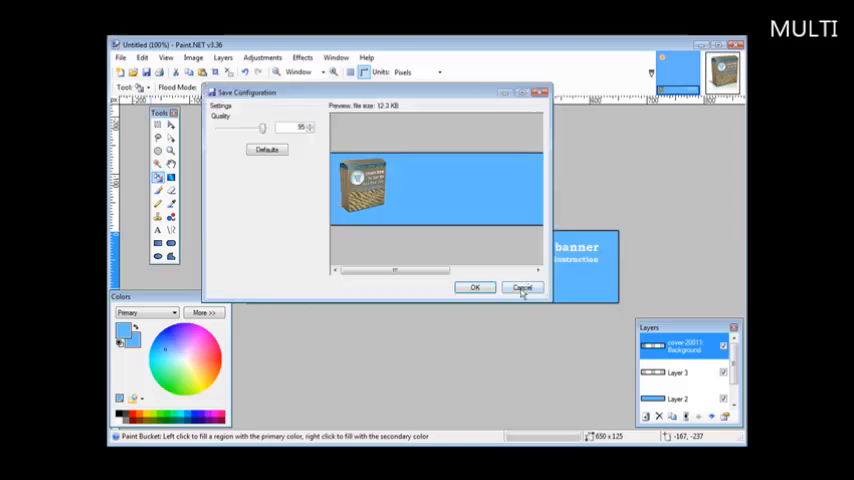
mouse_move(365, 223)
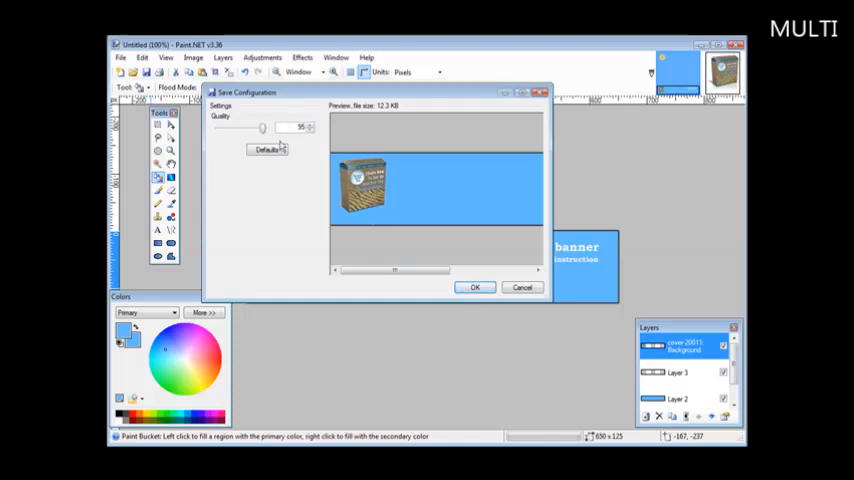
click(475, 288)
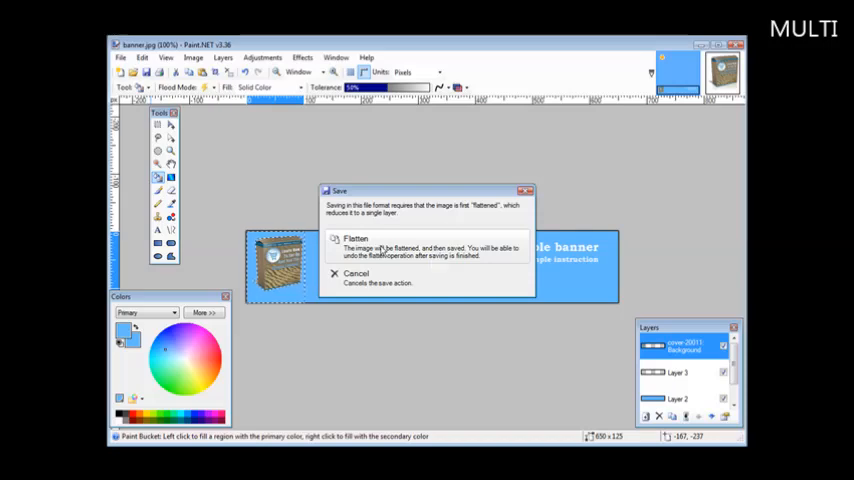
click(356, 245)
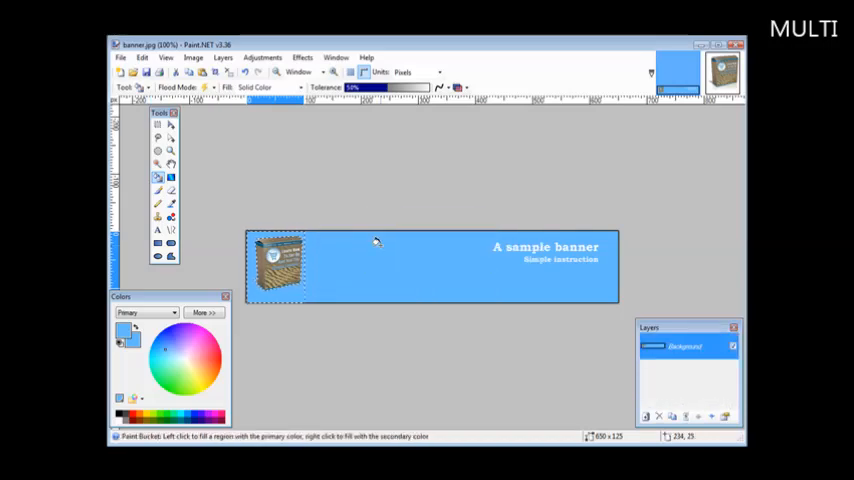
mouse_move(415, 357)
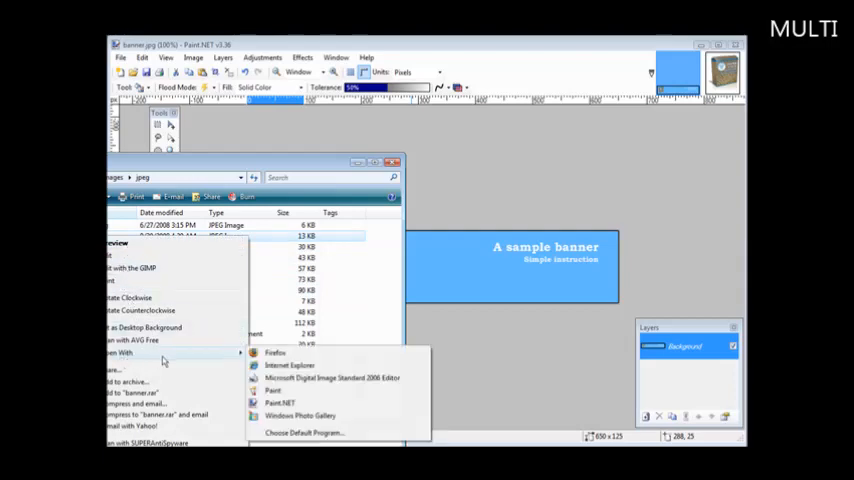
Open banner.jpg with Firefox from Explorer's Open With menu
click(275, 352)
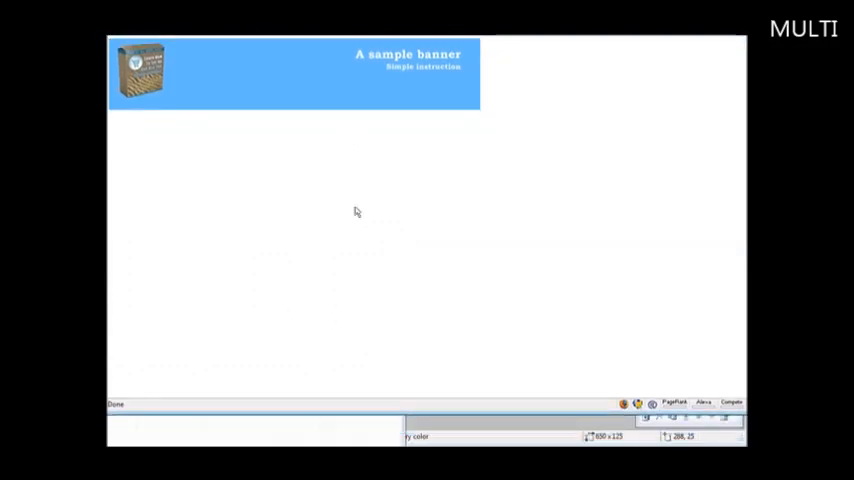
mouse_move(493, 247)
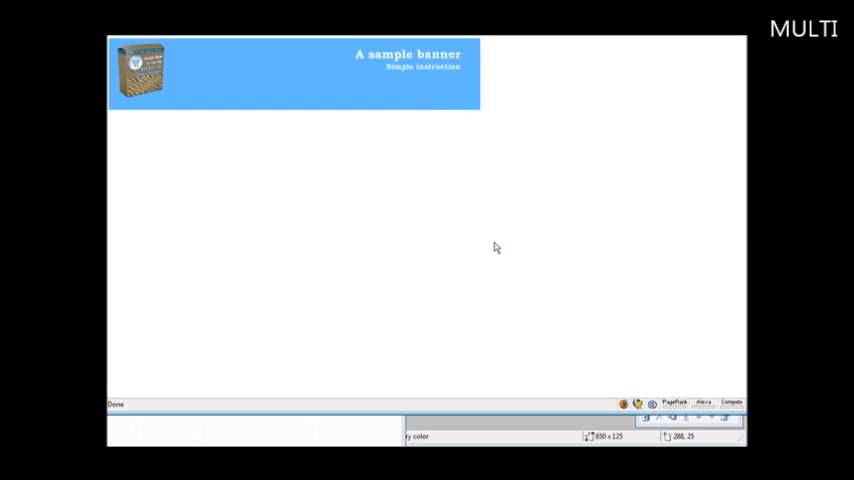